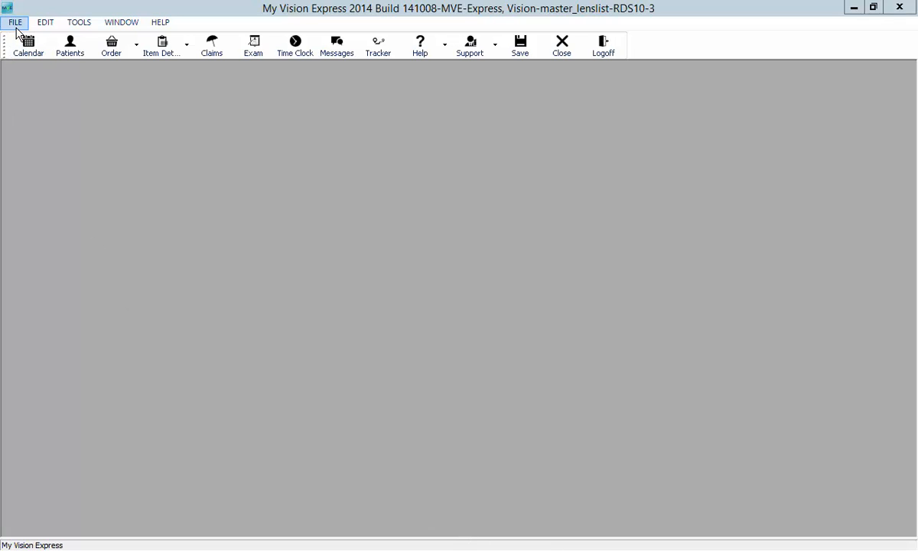
# - Open the Categories setup window from File > Setup
pyautogui.click(14, 22)
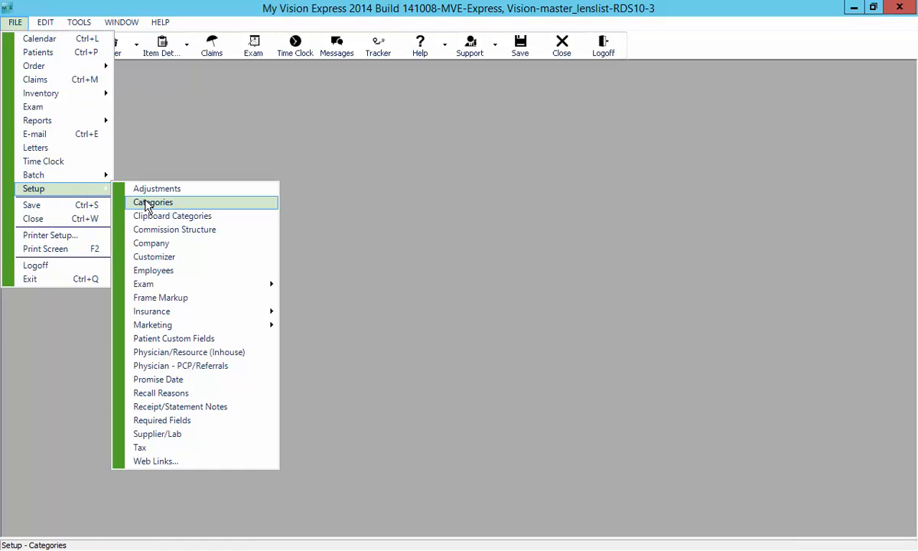
pyautogui.click(153, 201)
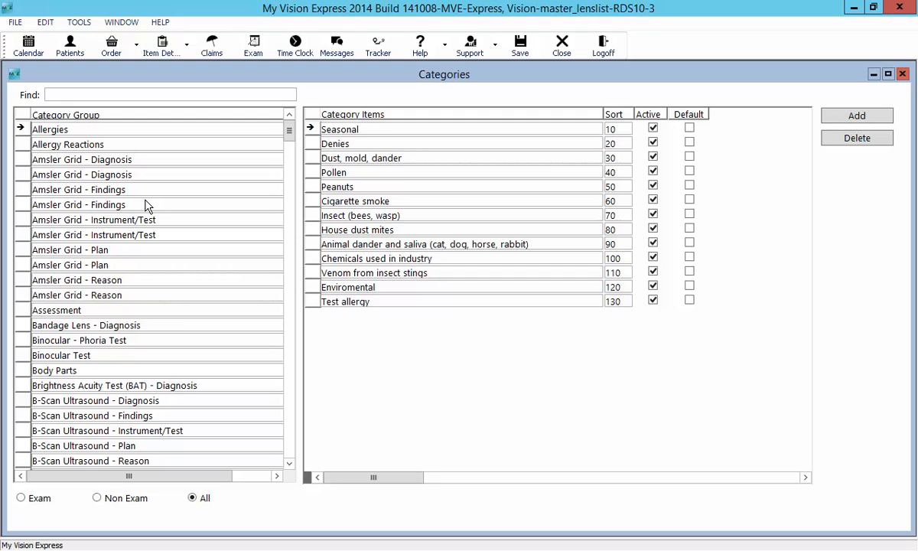
pyautogui.moveTo(145, 208)
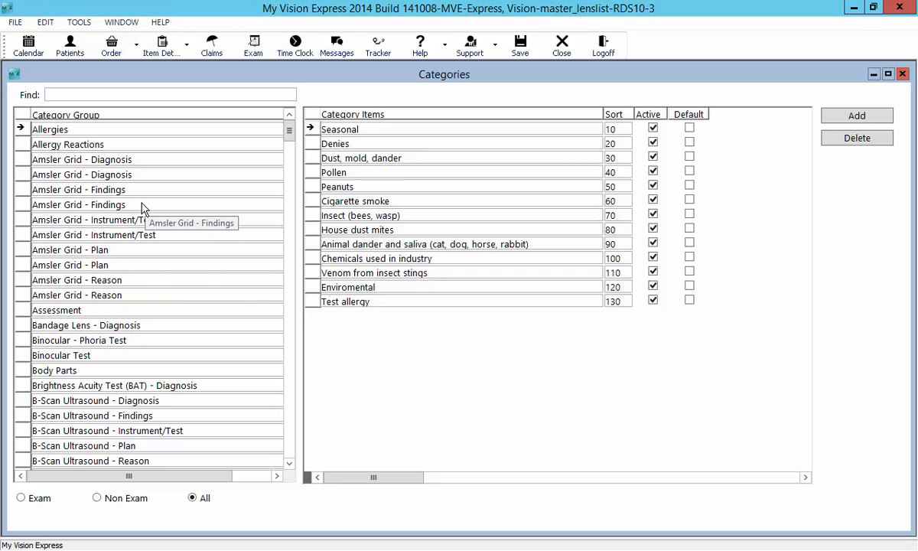
pyautogui.moveTo(88, 101)
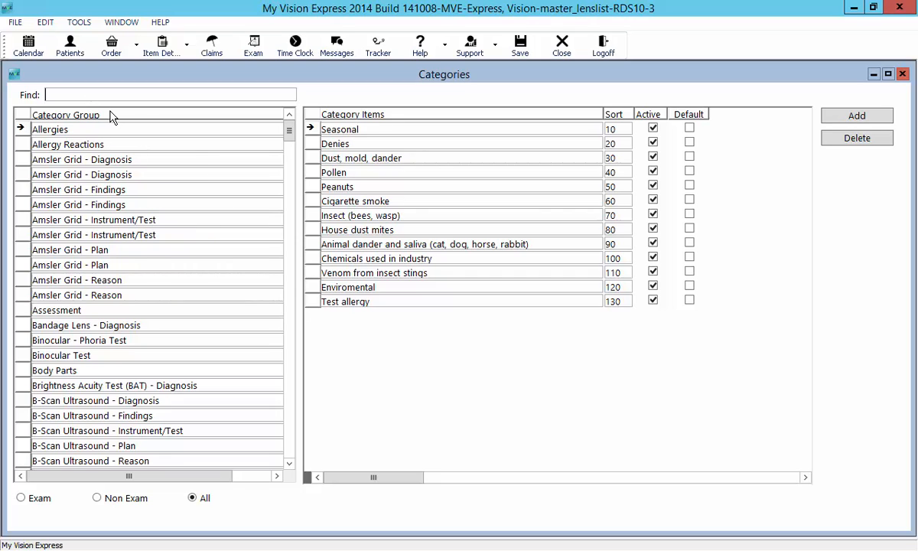
# - Find the Insurance Claim Status group via 'cla' and flag its Ready item as Default
pyautogui.write('cla')
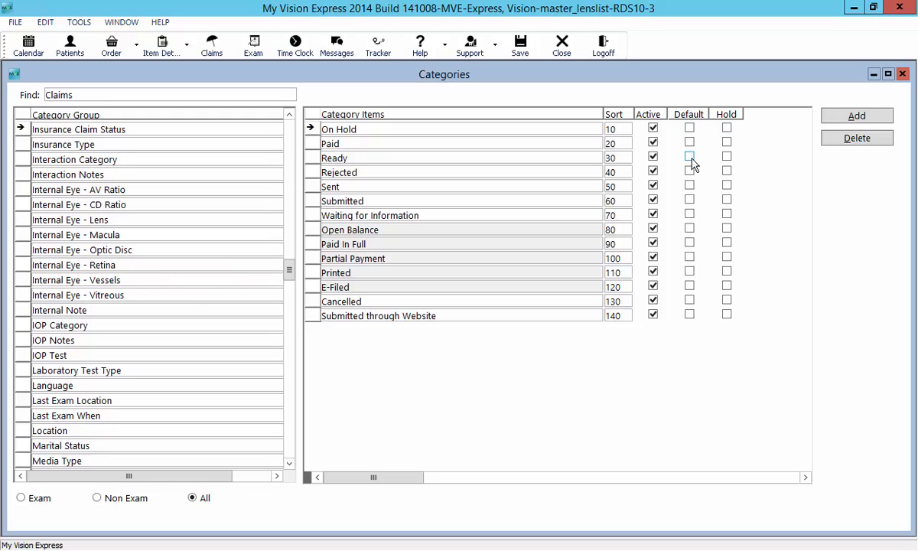
pyautogui.click(688, 156)
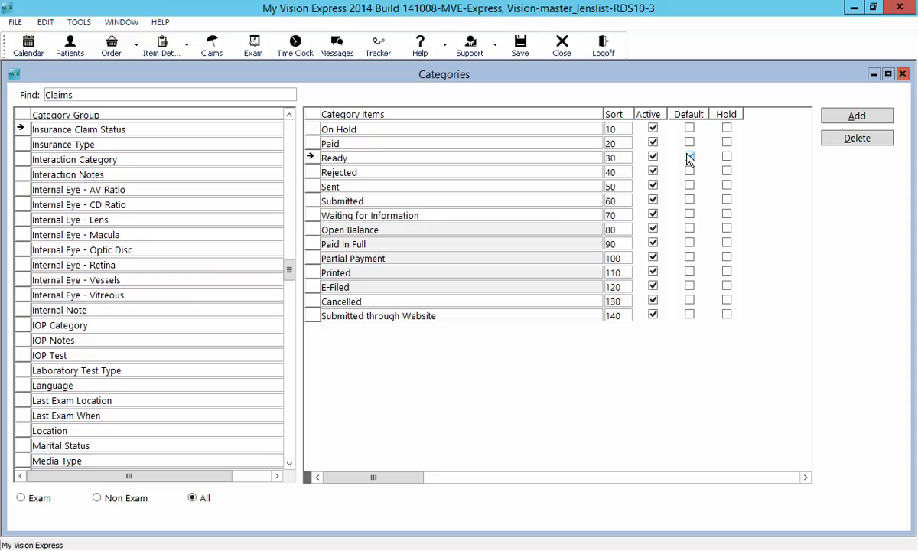
pyautogui.click(688, 156)
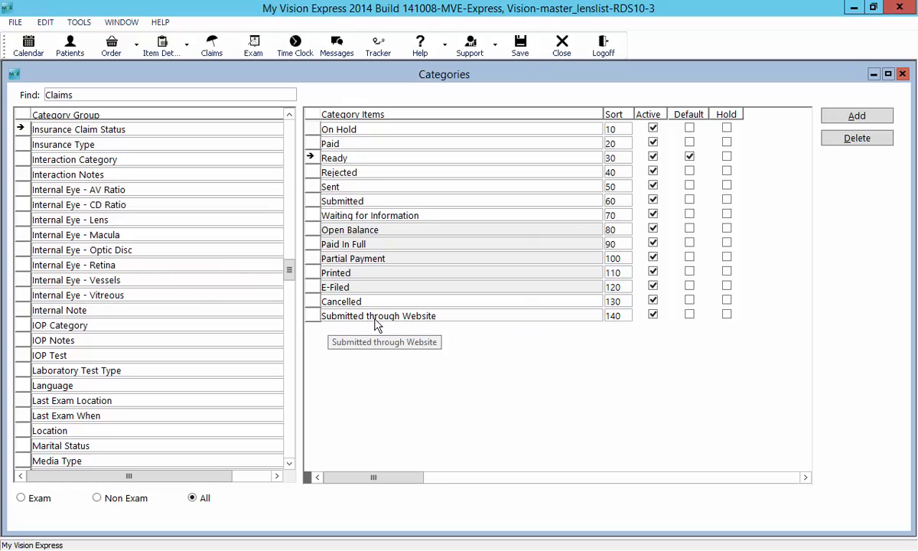
pyautogui.moveTo(454, 324)
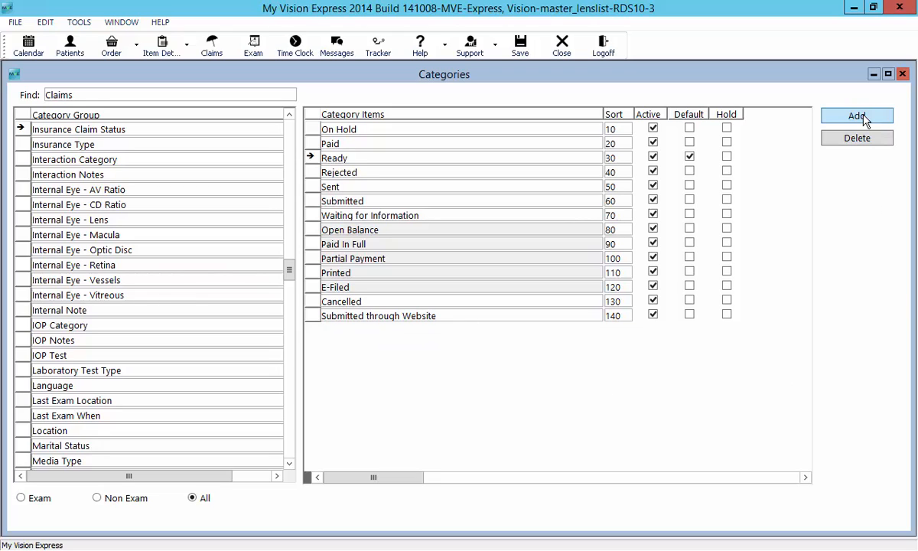
# - Add a new claim status item named 'test' with sort 150 at the end of the list
pyautogui.click(856, 116)
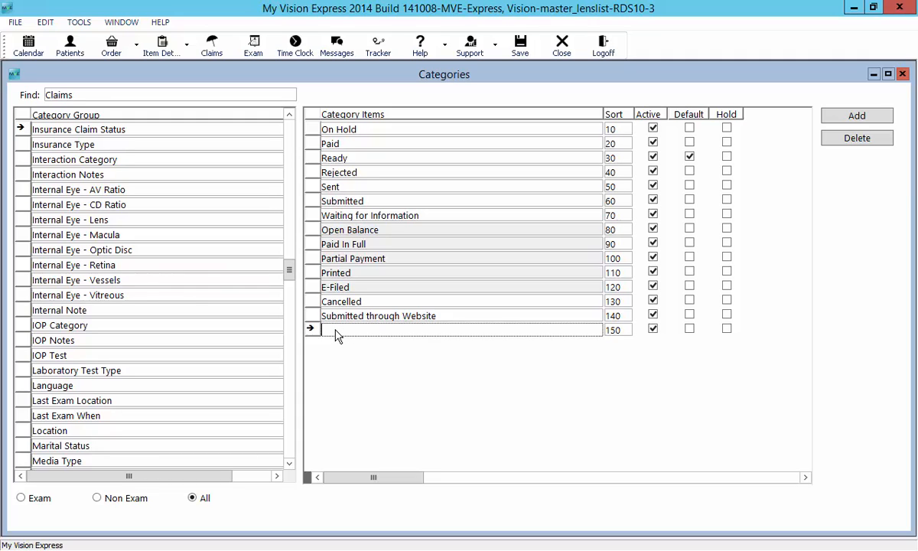
pyautogui.write('test')
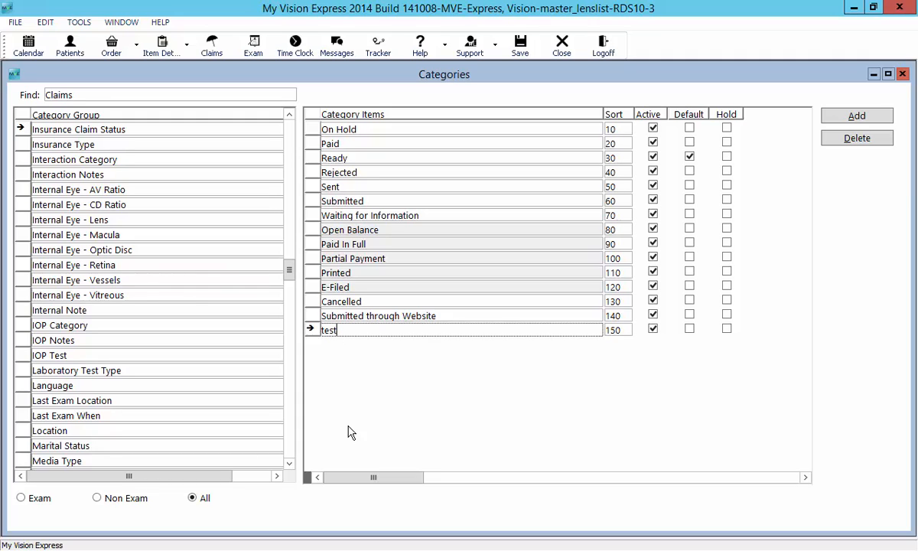
pyautogui.click(520, 43)
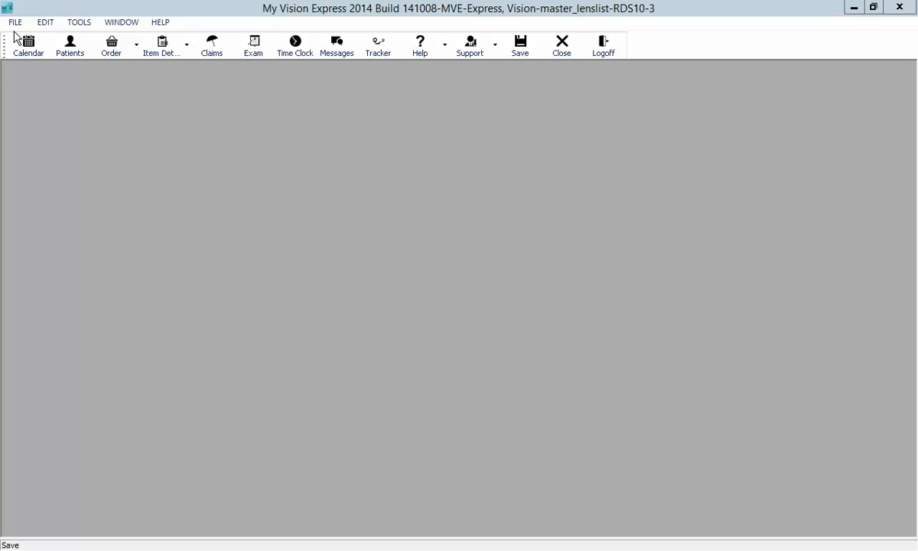
# - Open the Auto-generate Claims window from File > Batch > Claims
pyautogui.click(14, 22)
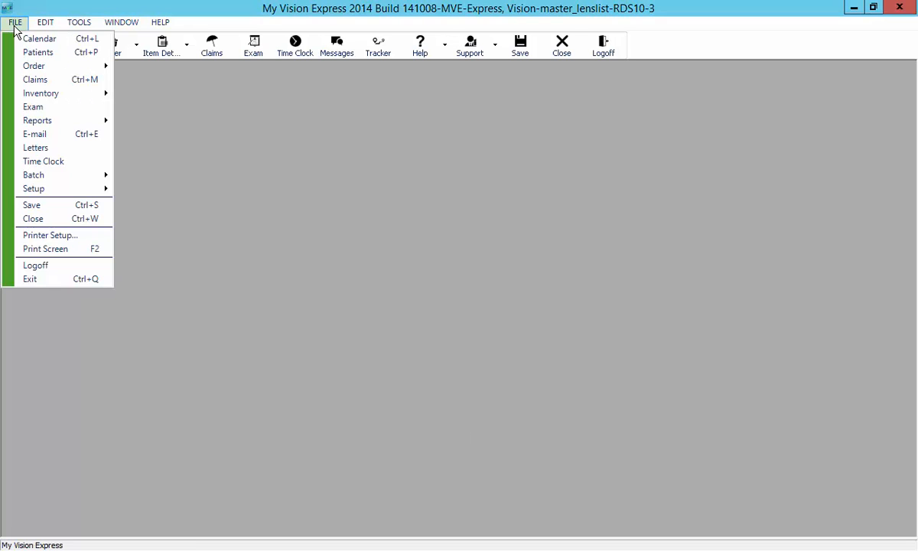
pyautogui.moveTo(34, 174)
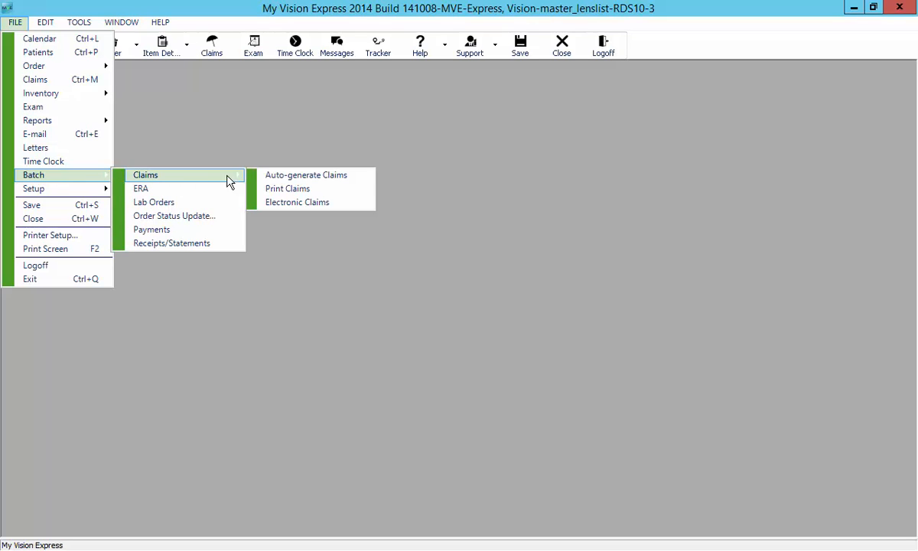
pyautogui.moveTo(306, 175)
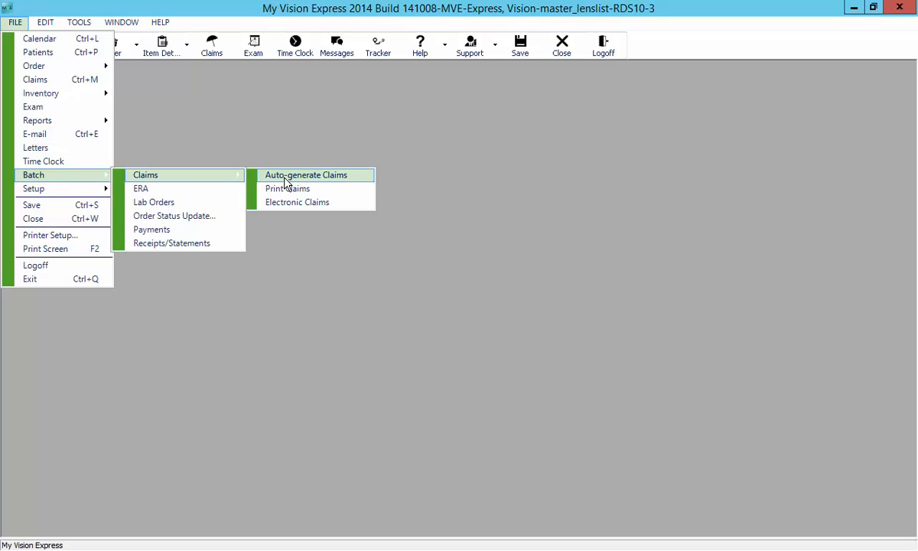
pyautogui.click(305, 174)
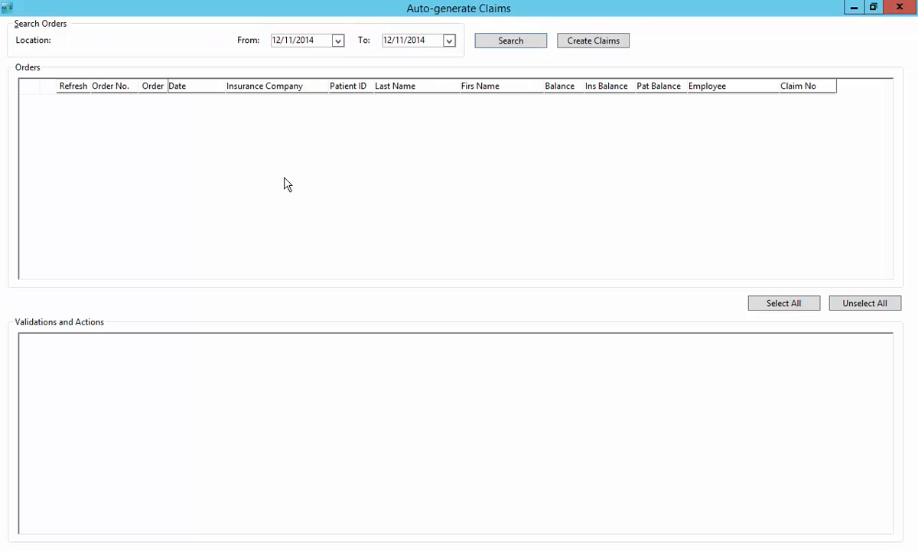
pyautogui.moveTo(278, 202)
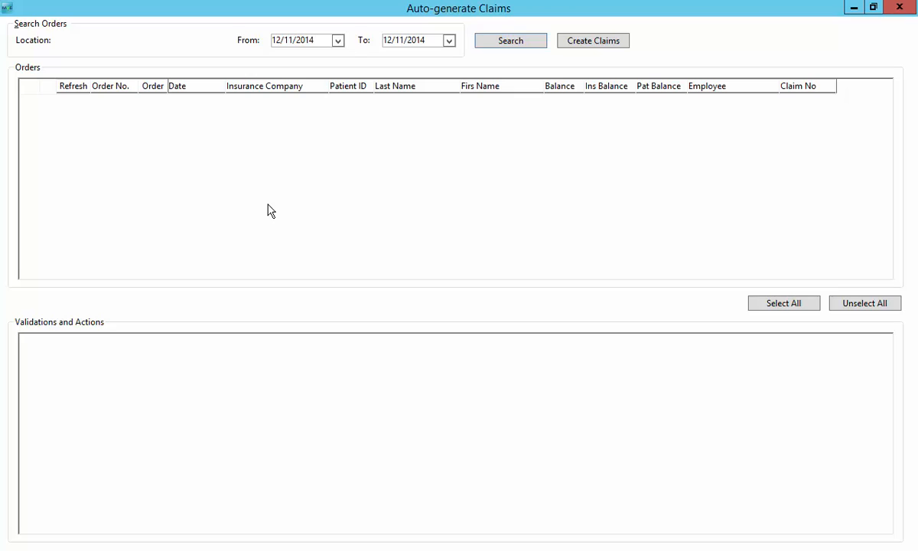
pyautogui.moveTo(349, 48)
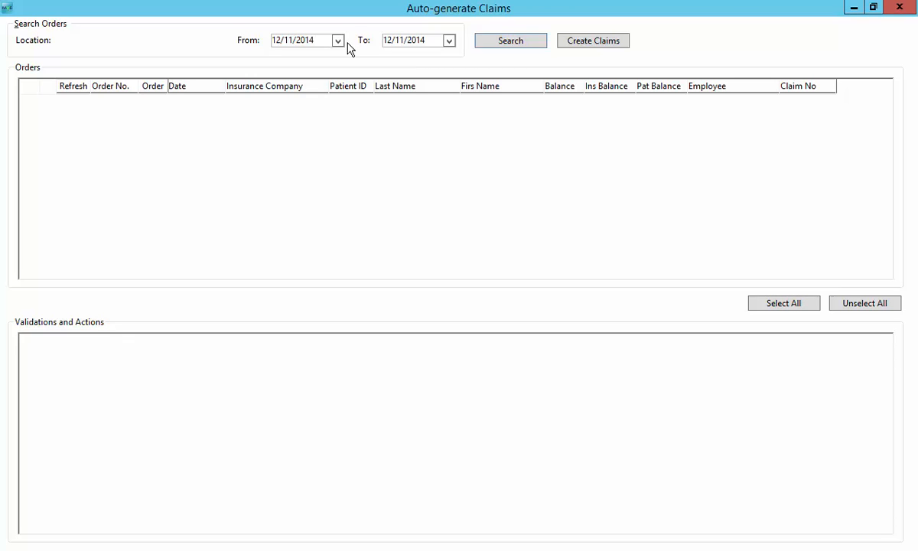
pyautogui.moveTo(340, 46)
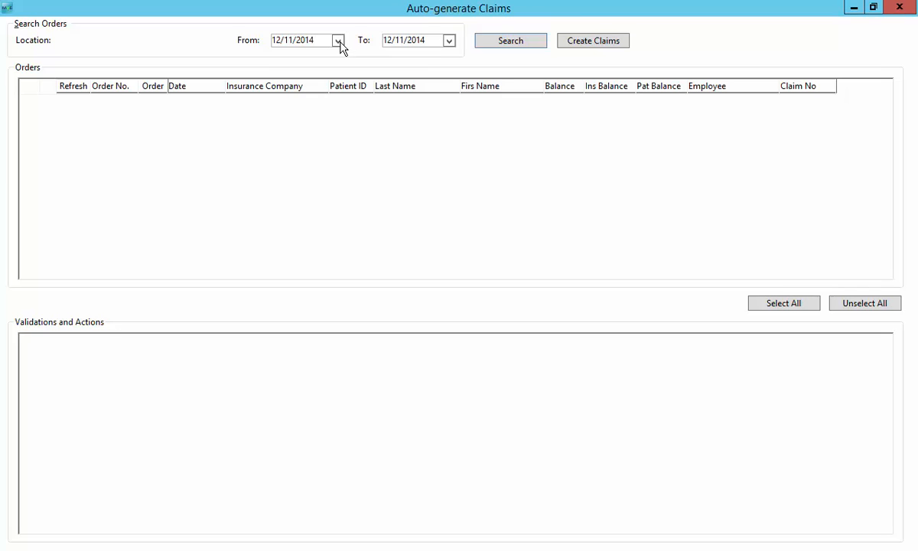
# - Search orders dated 11/01/2014 to 11/30/2014, listing Bell and Pan insurance orders
pyautogui.click(336, 40)
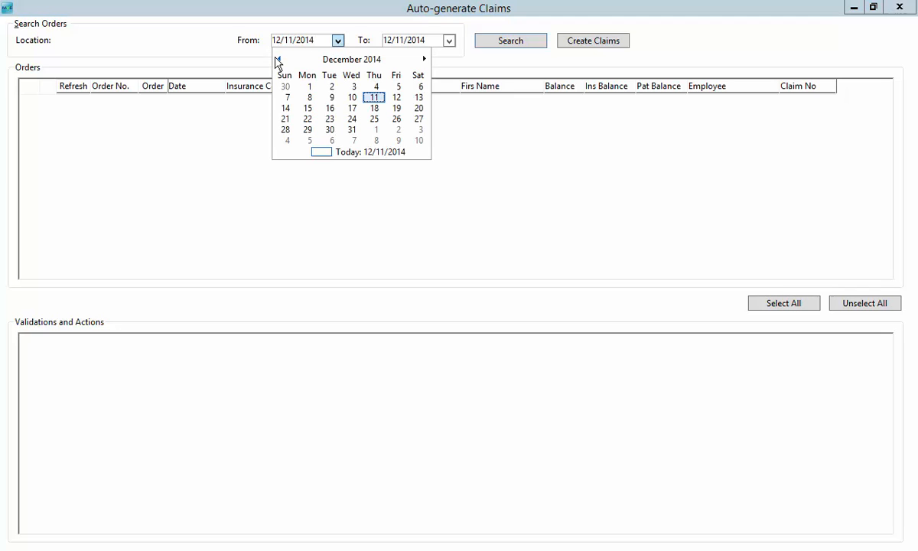
pyautogui.click(278, 58)
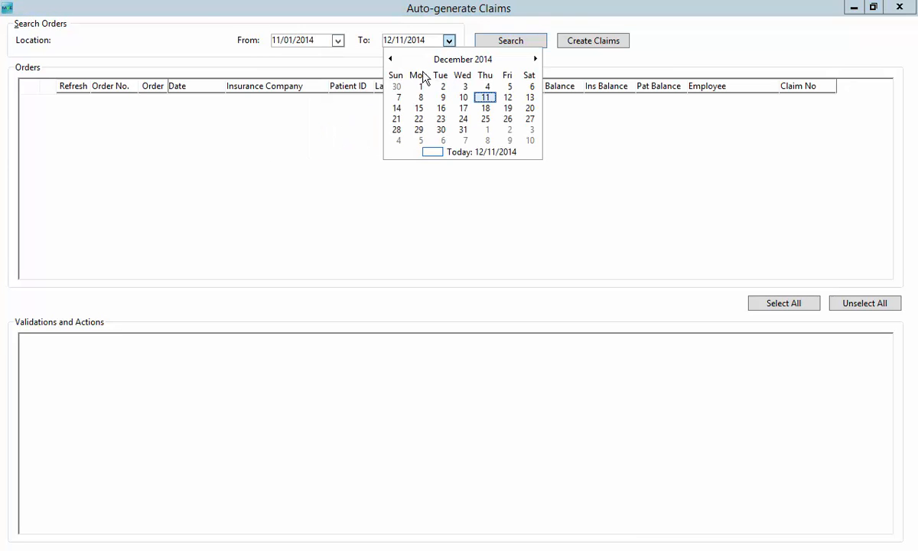
pyautogui.click(441, 129)
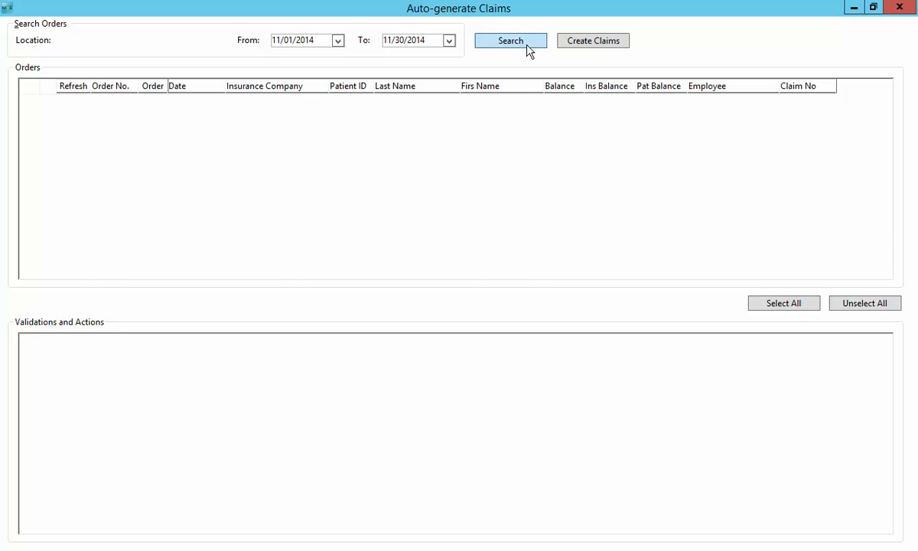
pyautogui.click(510, 39)
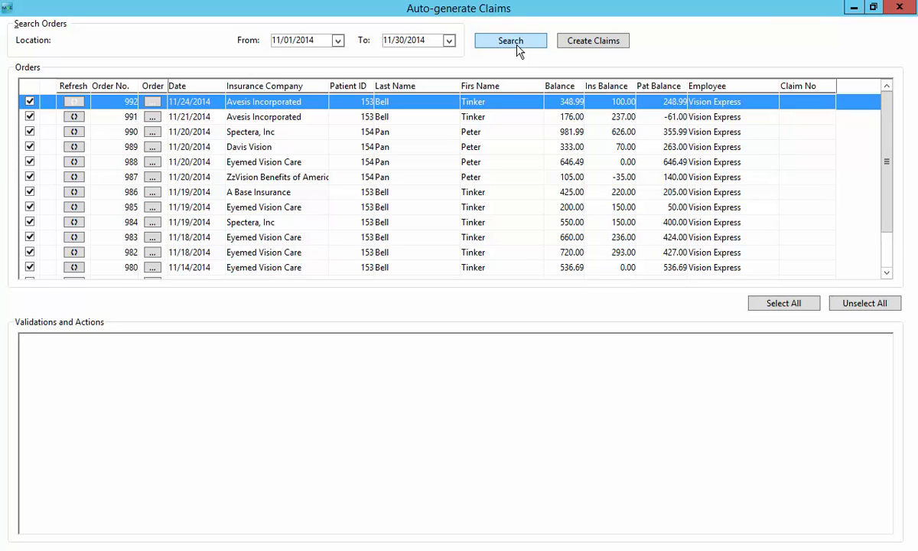
pyautogui.moveTo(517, 51)
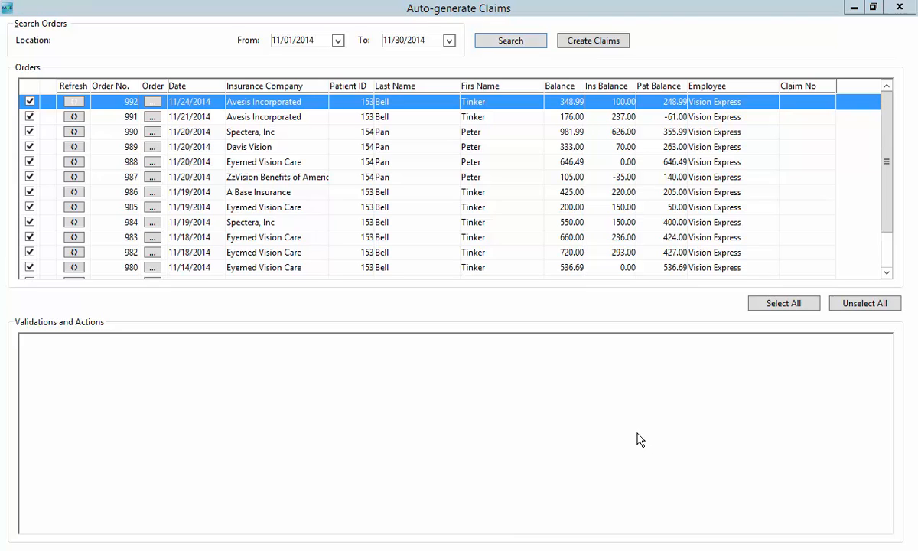
pyautogui.moveTo(505, 379)
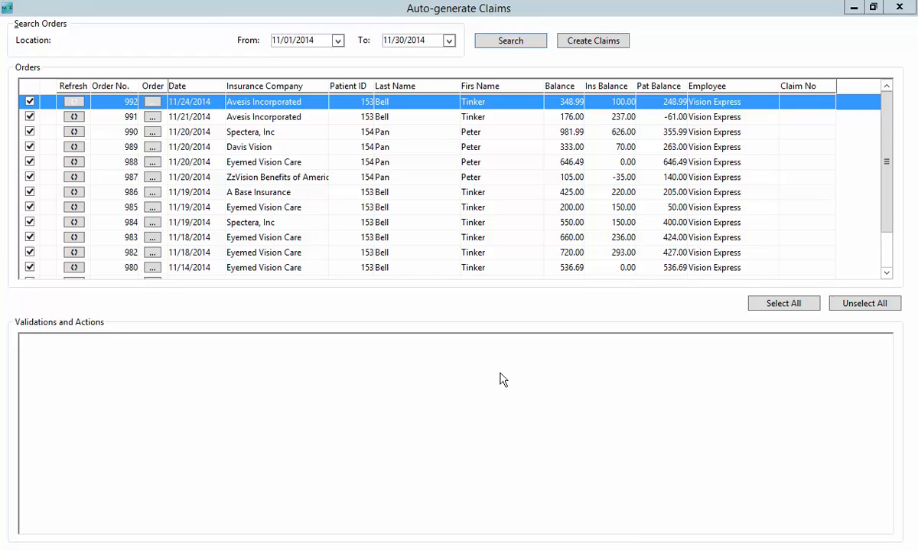
pyautogui.moveTo(258, 215)
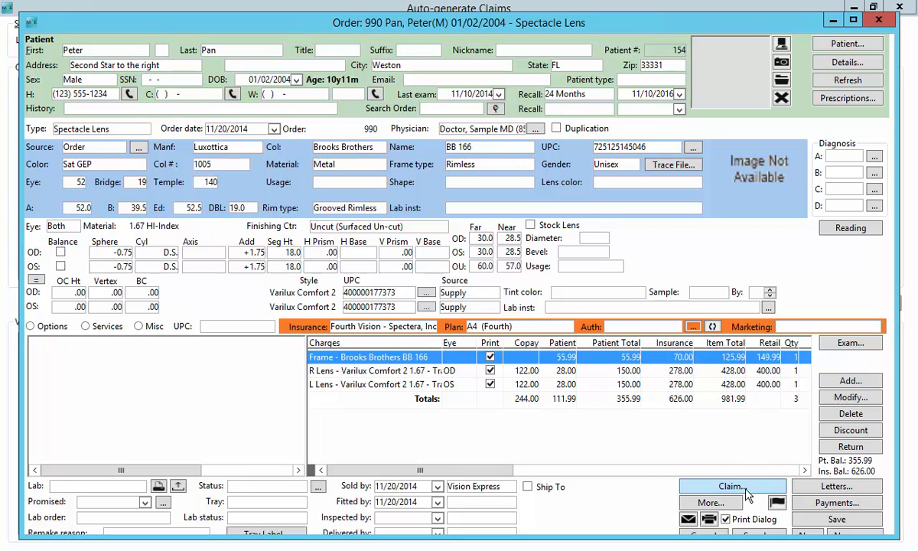
# - Open order 990's claim and enter 1111 as the 9a other insured policy group
pyautogui.click(731, 486)
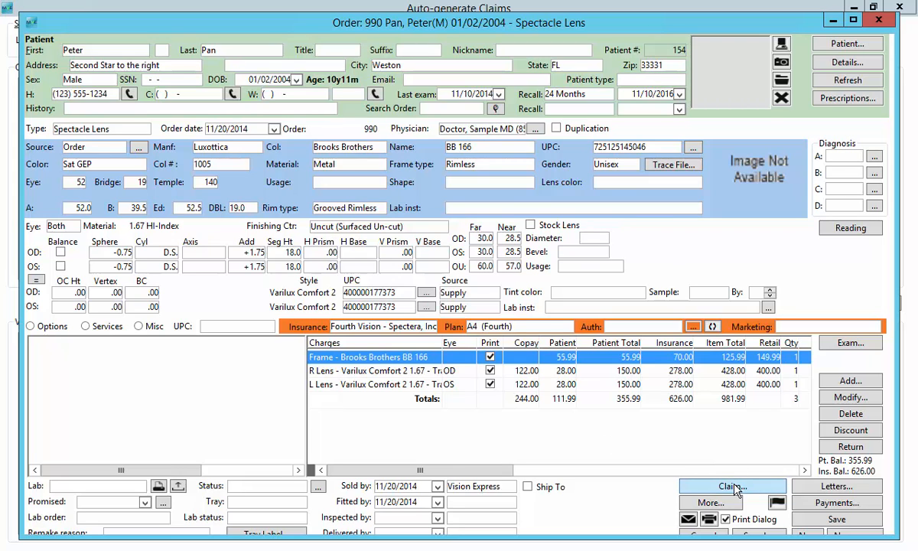
pyautogui.click(731, 486)
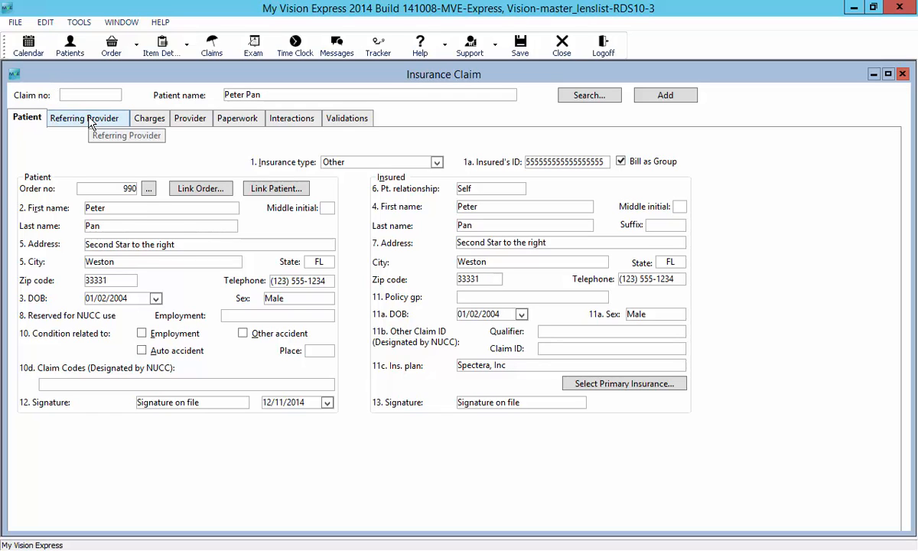
pyautogui.click(87, 118)
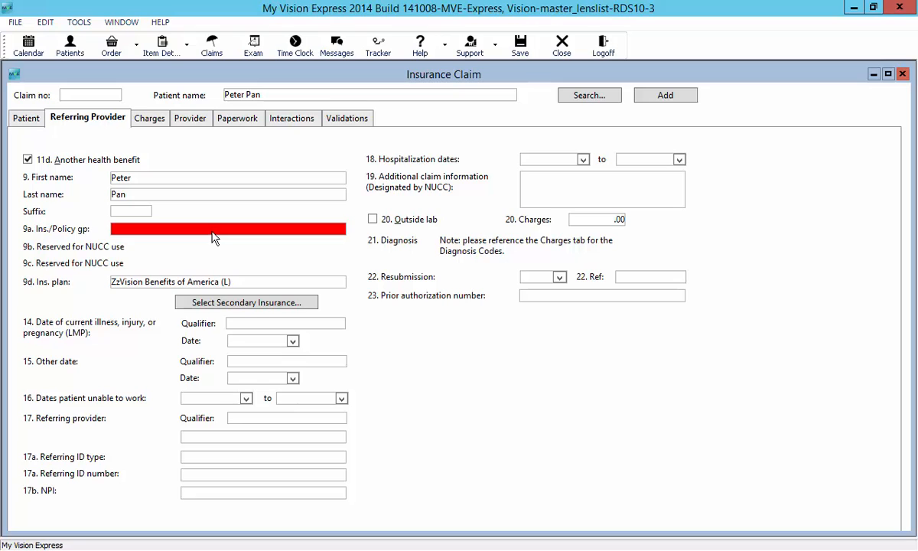
pyautogui.moveTo(150, 117)
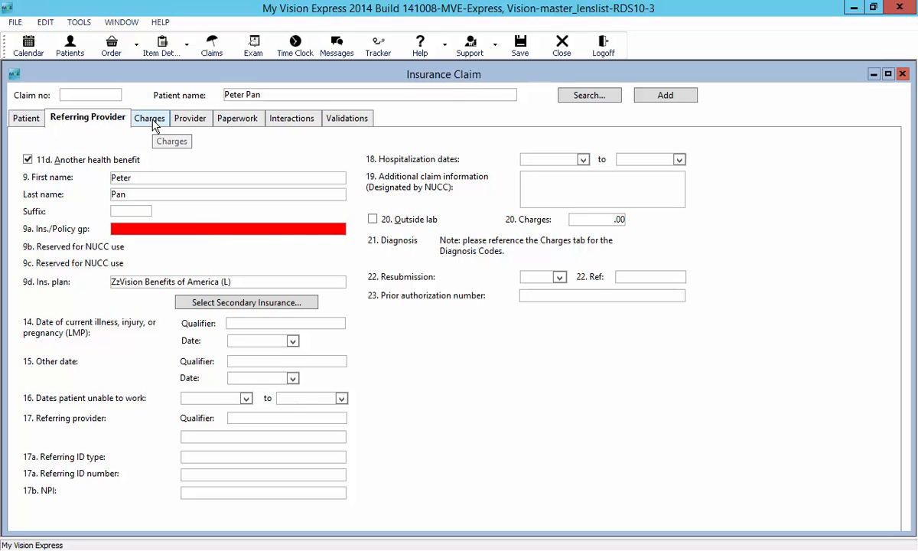
pyautogui.moveTo(219, 239)
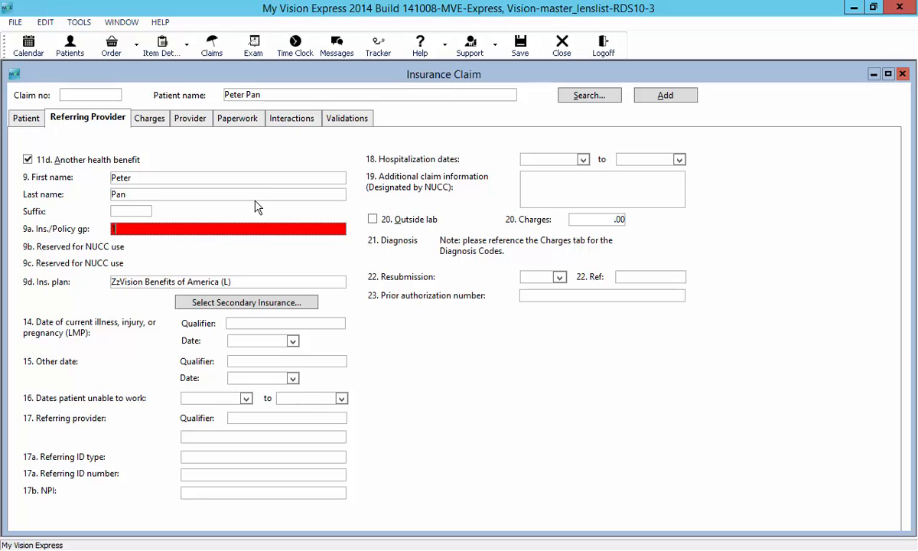
pyautogui.write('1111')
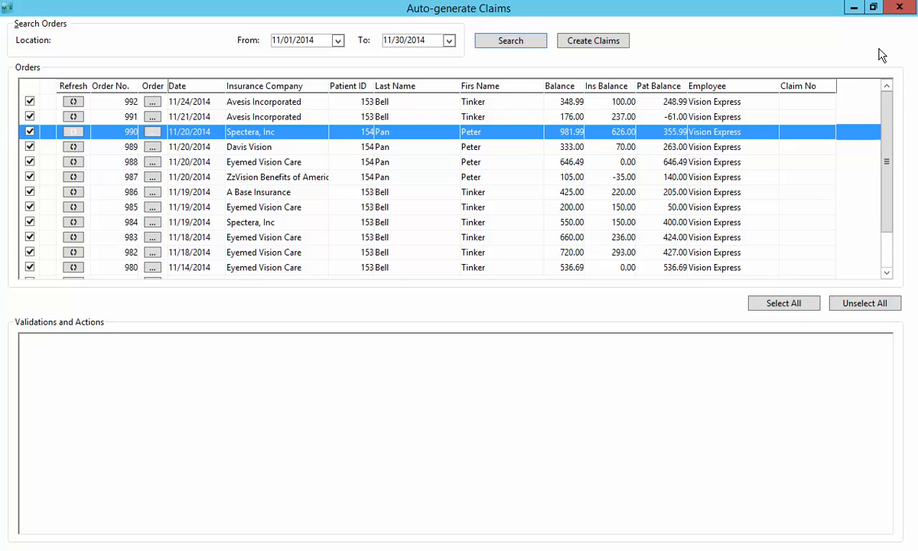
pyautogui.moveTo(191, 162)
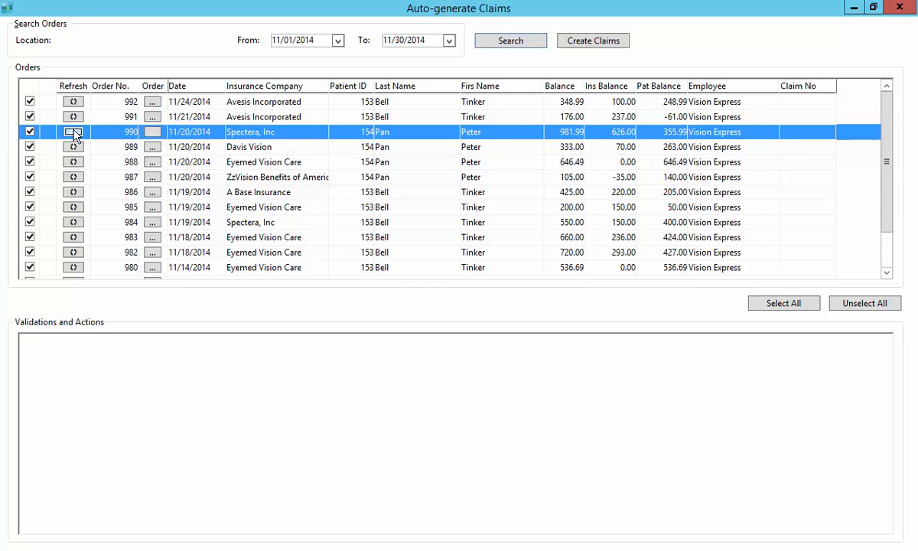
pyautogui.moveTo(107, 141)
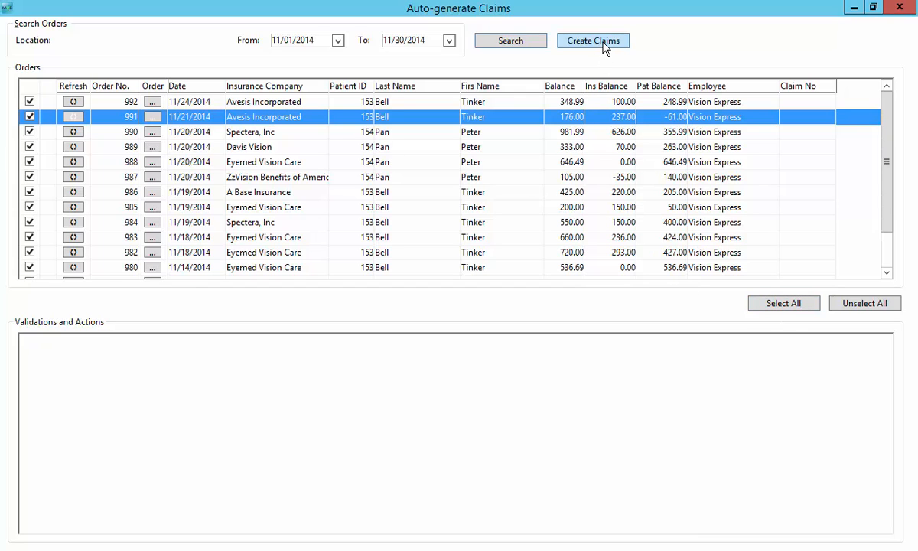
# - Create claims for the checked orders, confirming so they receive claim numbers from 180
pyautogui.click(593, 40)
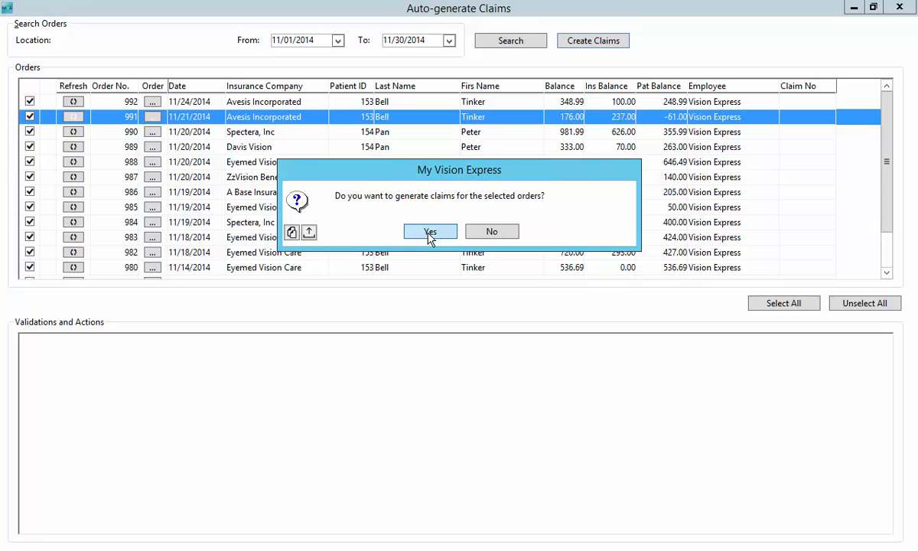
pyautogui.click(430, 231)
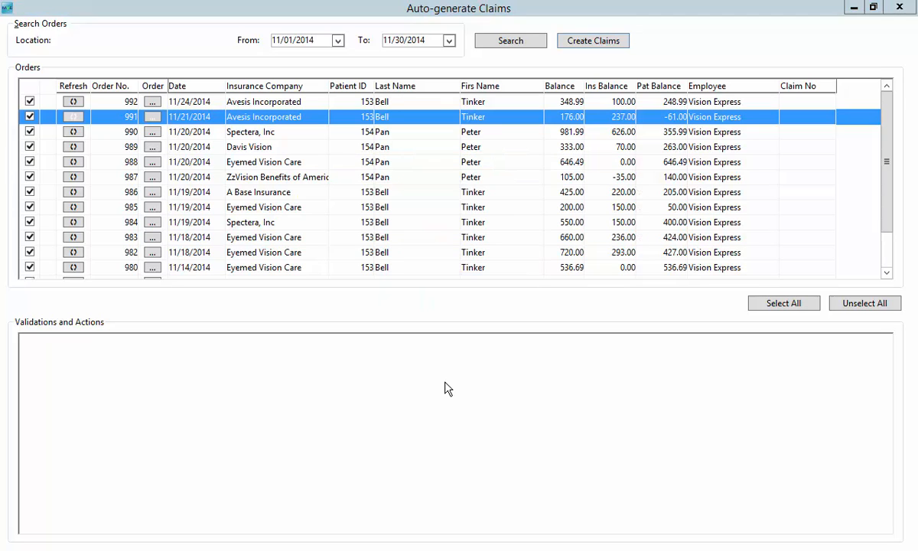
pyautogui.click(593, 39)
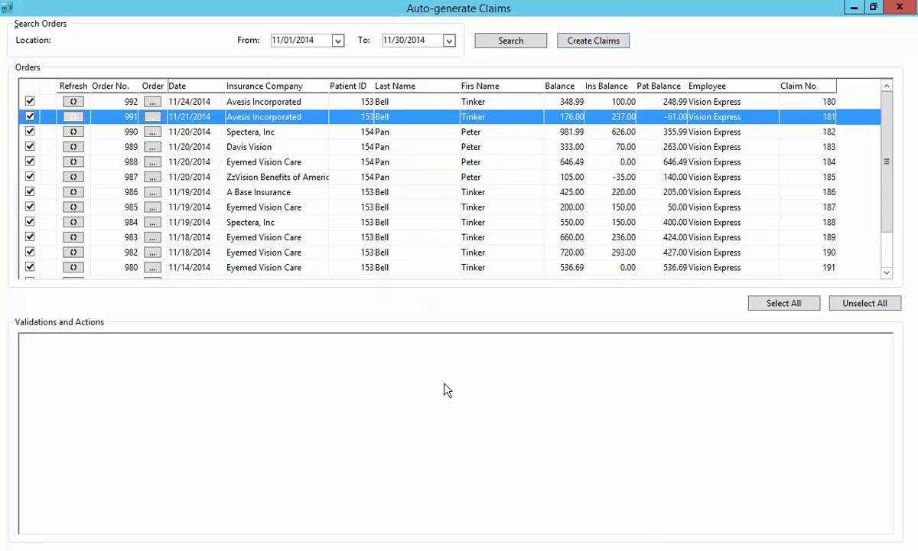
pyautogui.moveTo(813, 104)
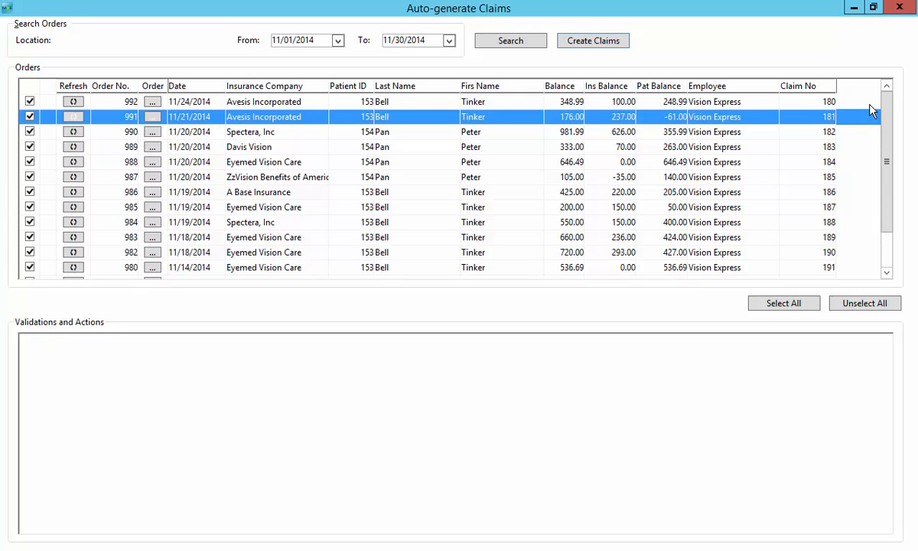
pyautogui.moveTo(905, 34)
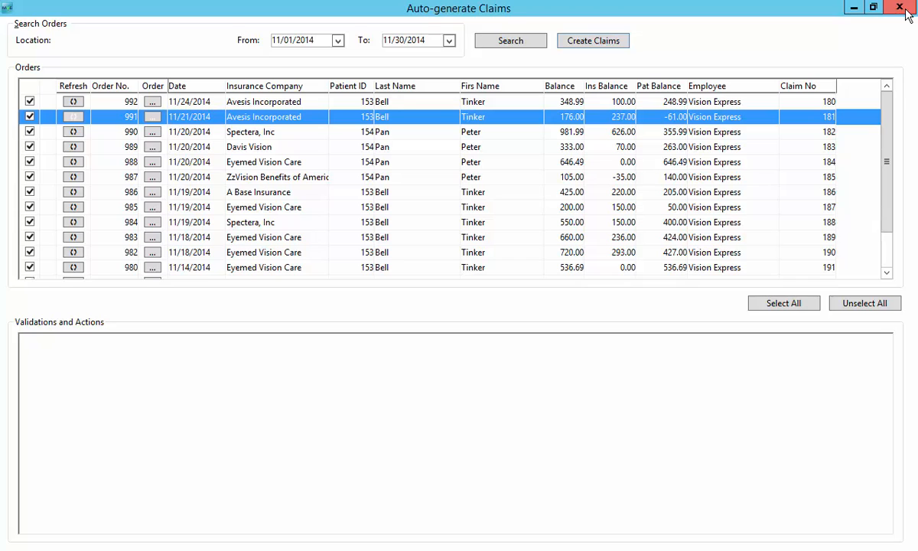
# - Close the Auto-generate Claims window back to the empty main workspace
pyautogui.click(899, 6)
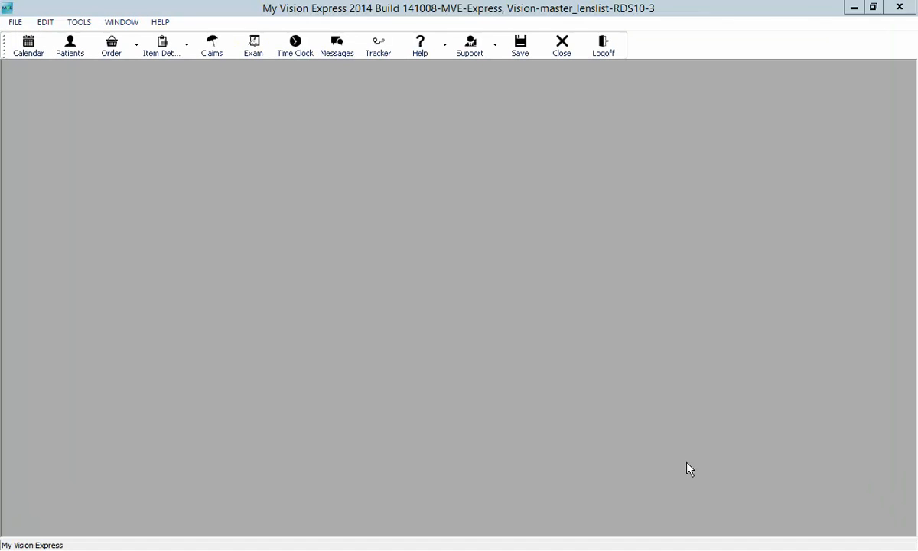
pyautogui.moveTo(682, 468)
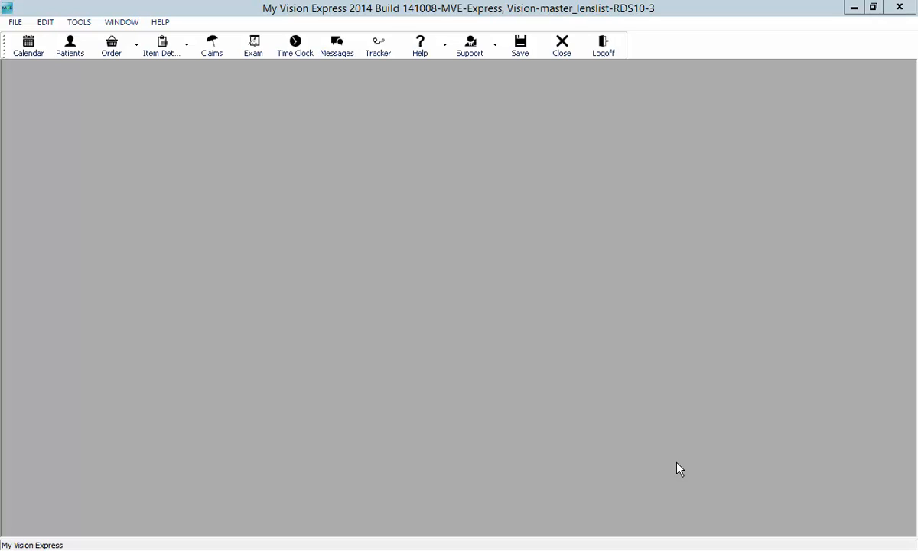
pyautogui.moveTo(674, 468)
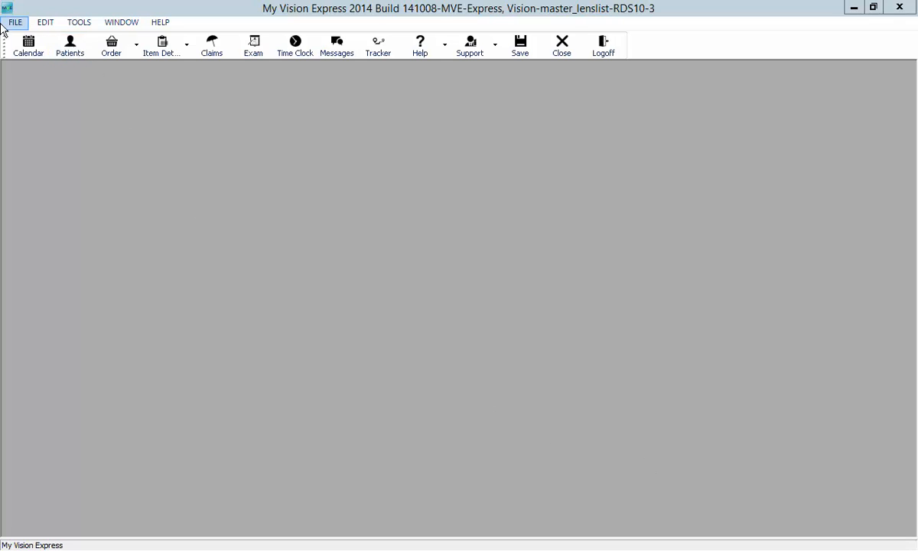
# - Open Print Claims and filter the HCFA/CMS 1500 report to Eyemed Vision Care
pyautogui.click(14, 21)
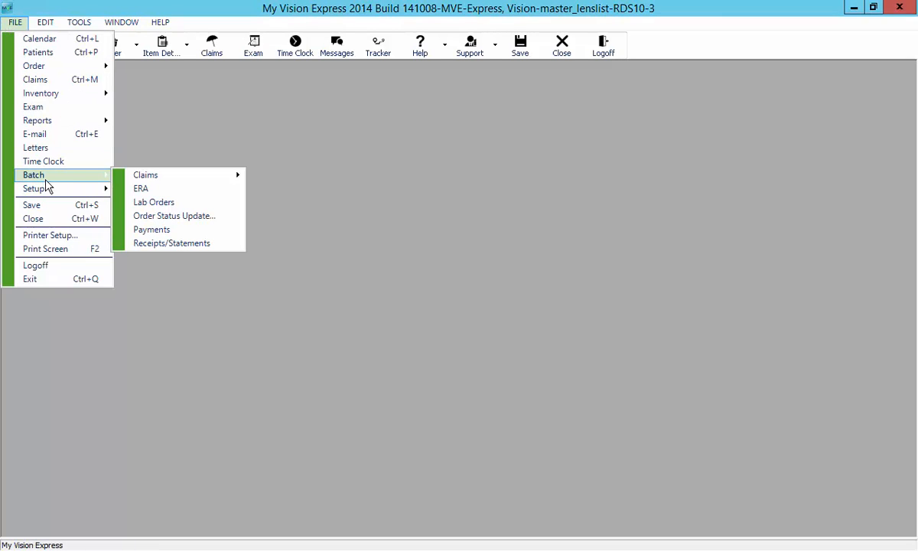
pyautogui.moveTo(145, 174)
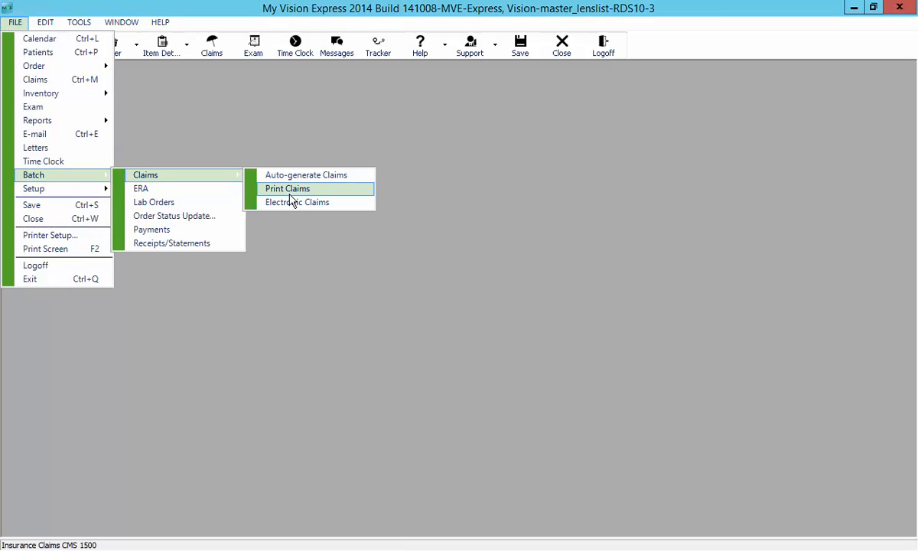
pyautogui.click(288, 188)
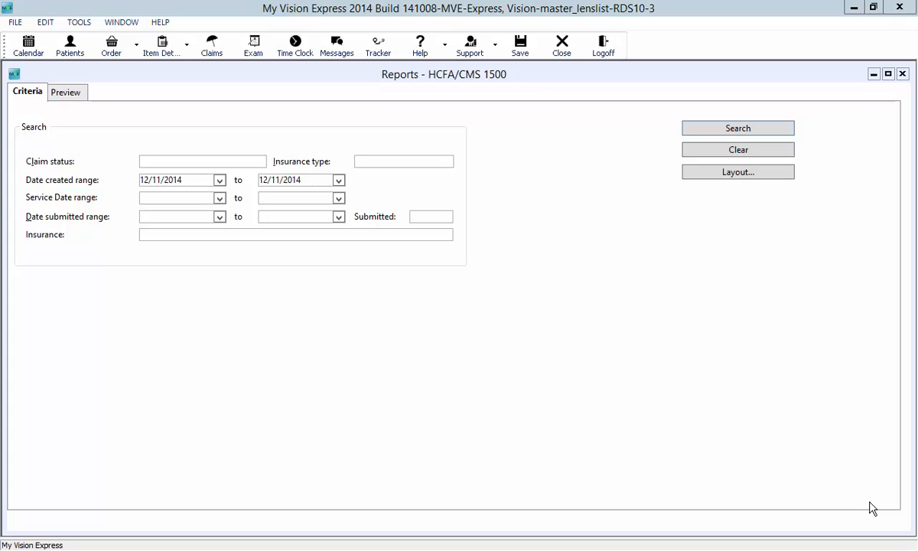
pyautogui.moveTo(869, 508)
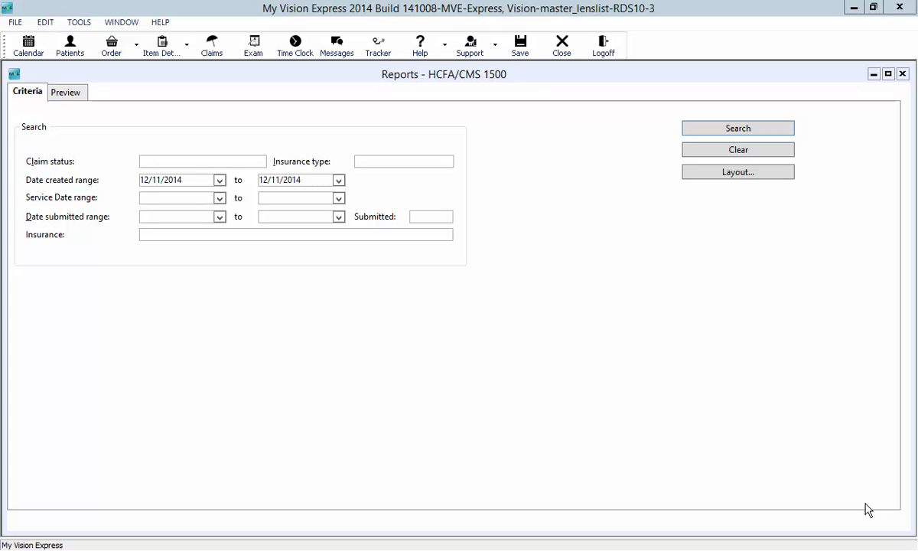
pyautogui.moveTo(246, 243)
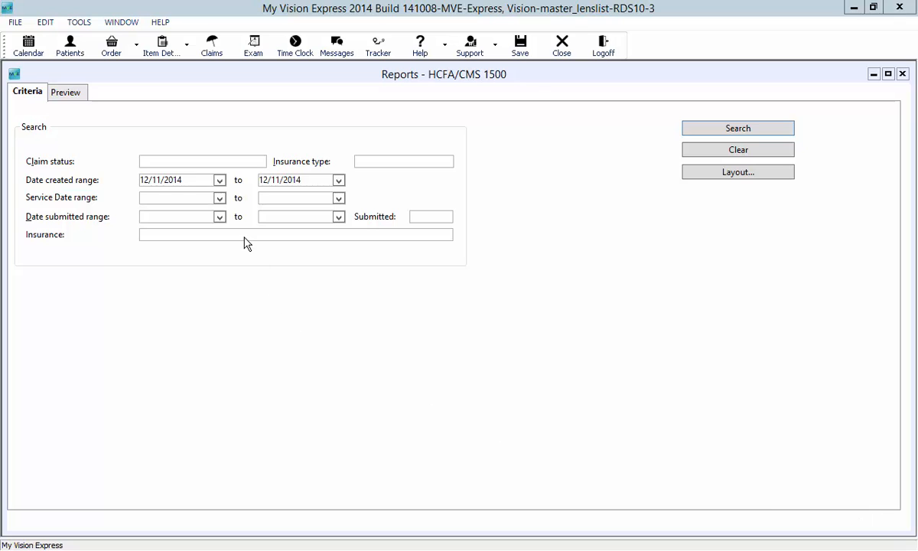
pyautogui.click(446, 234)
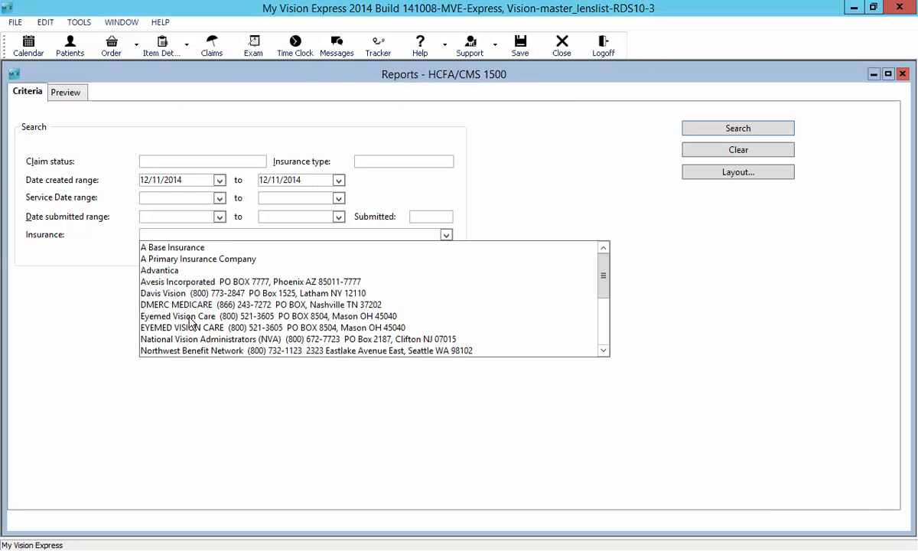
pyautogui.click(177, 315)
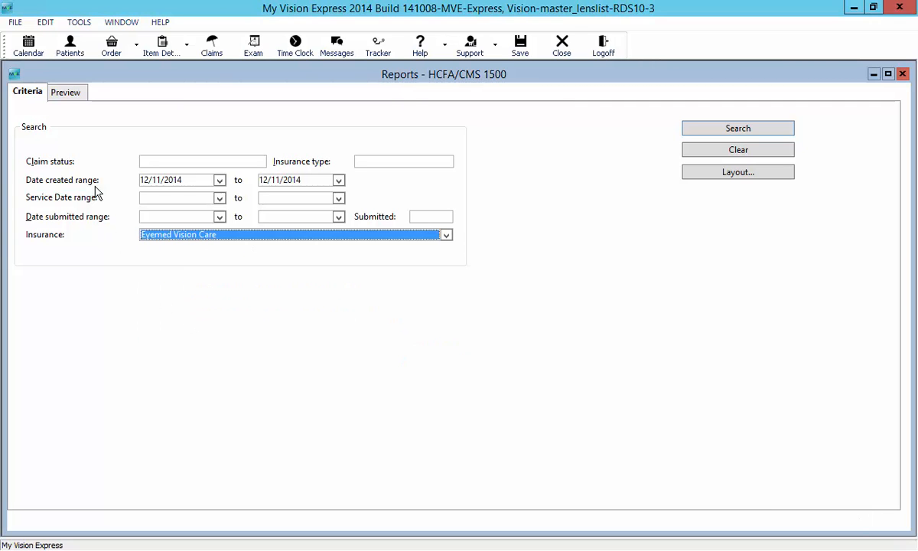
pyautogui.moveTo(171, 187)
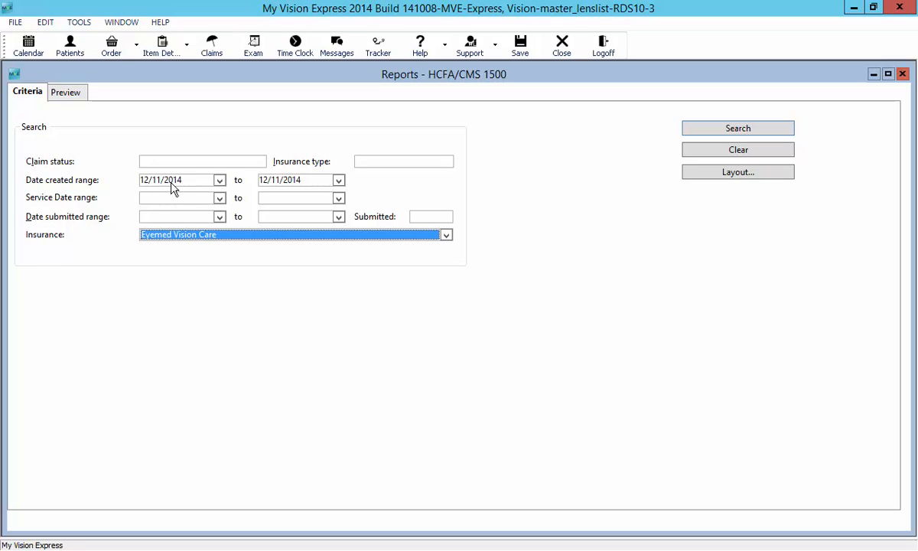
pyautogui.moveTo(169, 193)
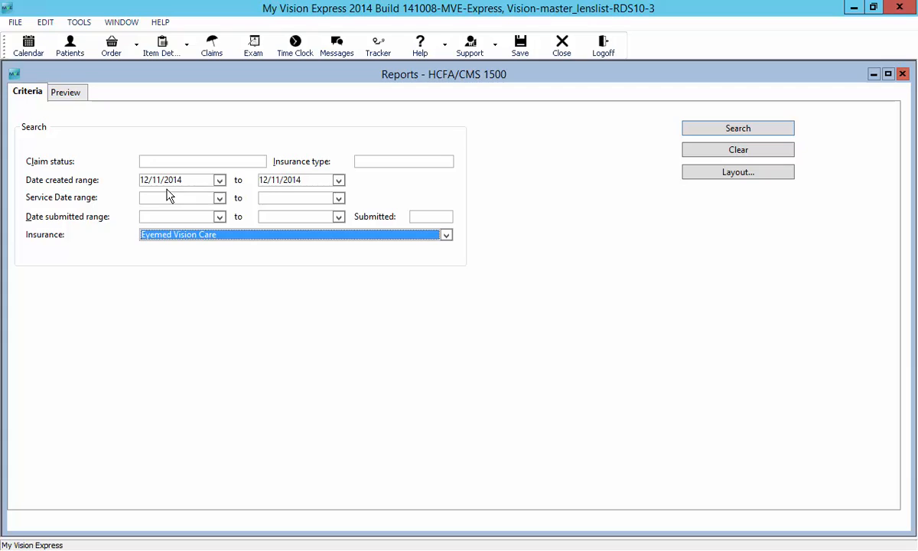
pyautogui.moveTo(150, 198)
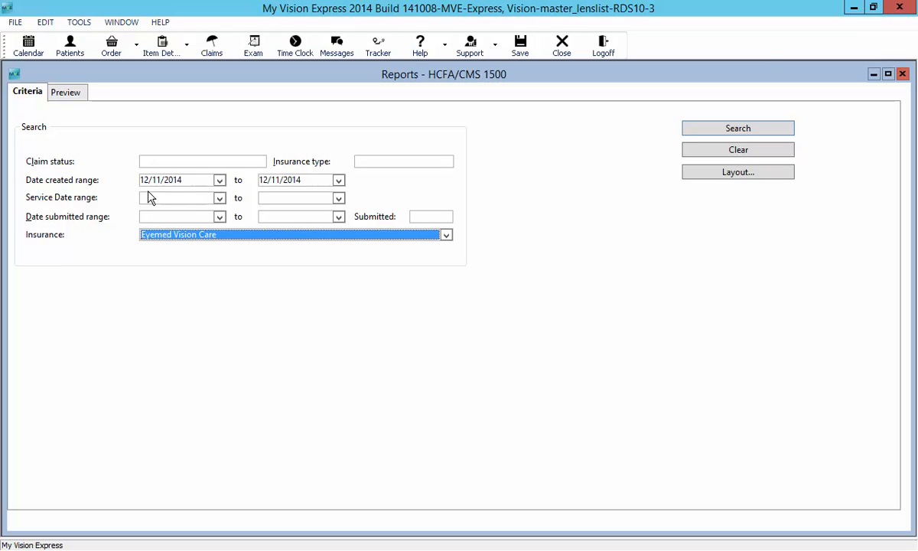
pyautogui.moveTo(352, 185)
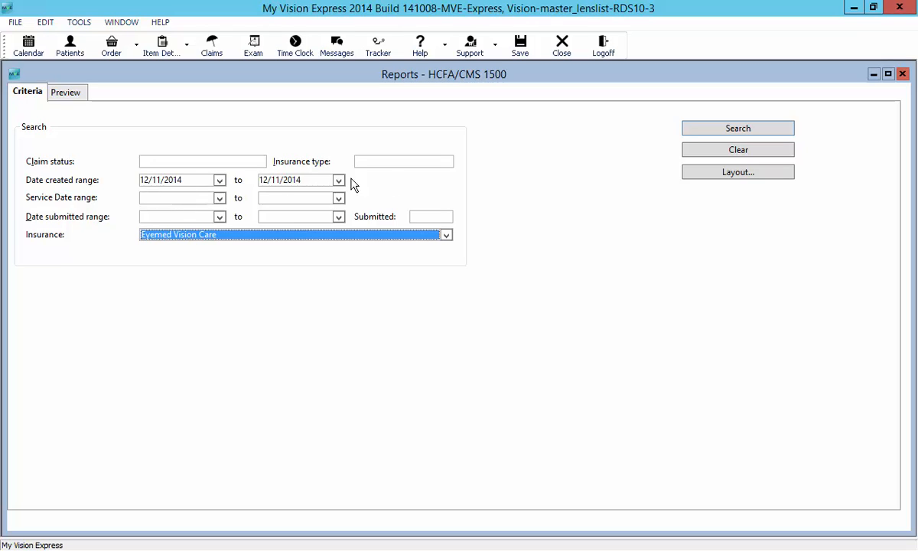
pyautogui.moveTo(527, 204)
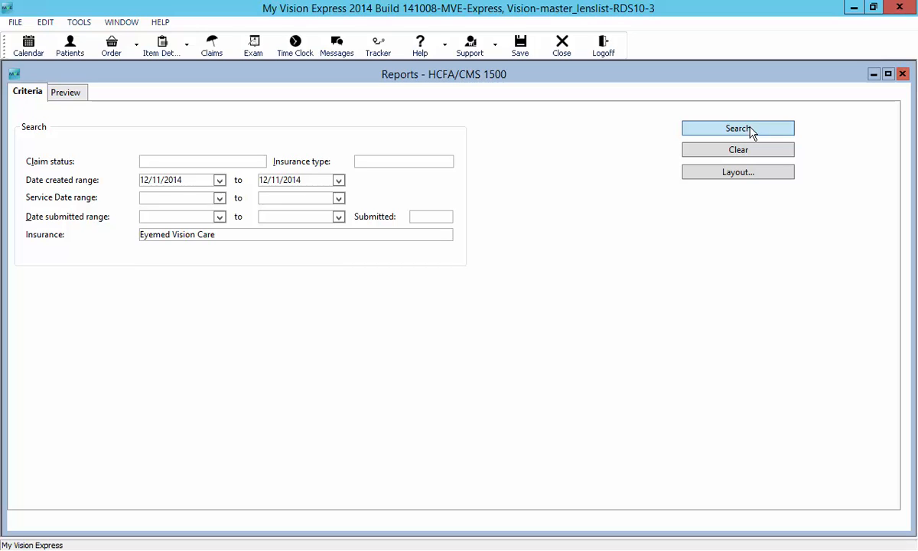
# - Search, include all five Eyemed claims via Select All, and accept them for printing
pyautogui.click(737, 128)
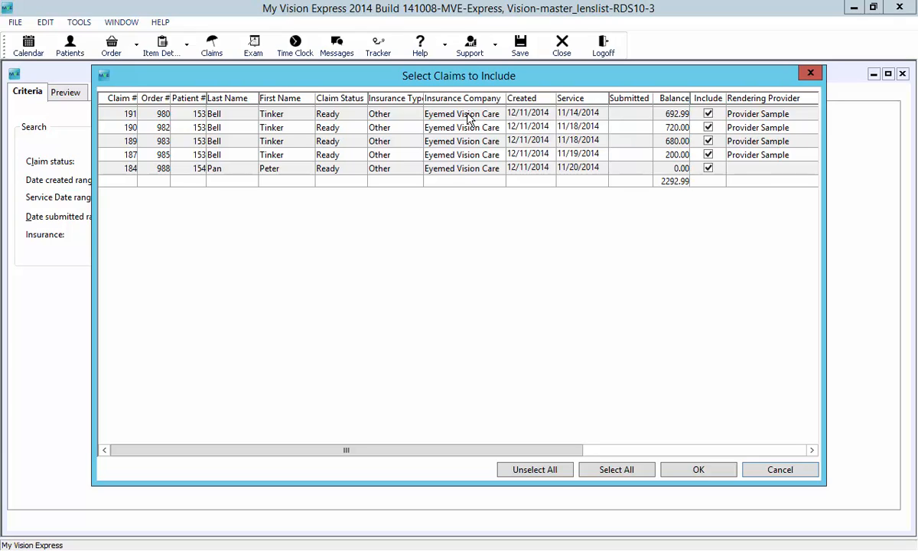
pyautogui.click(707, 167)
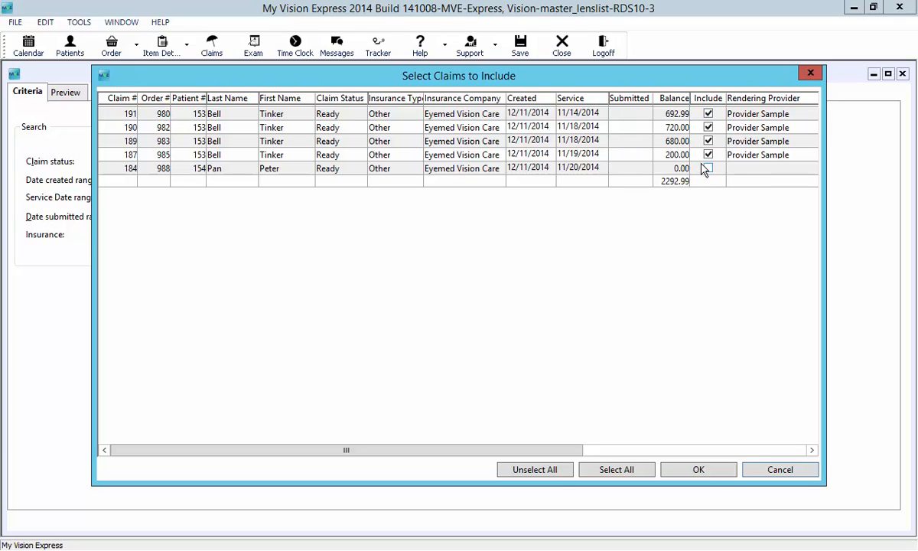
pyautogui.click(707, 155)
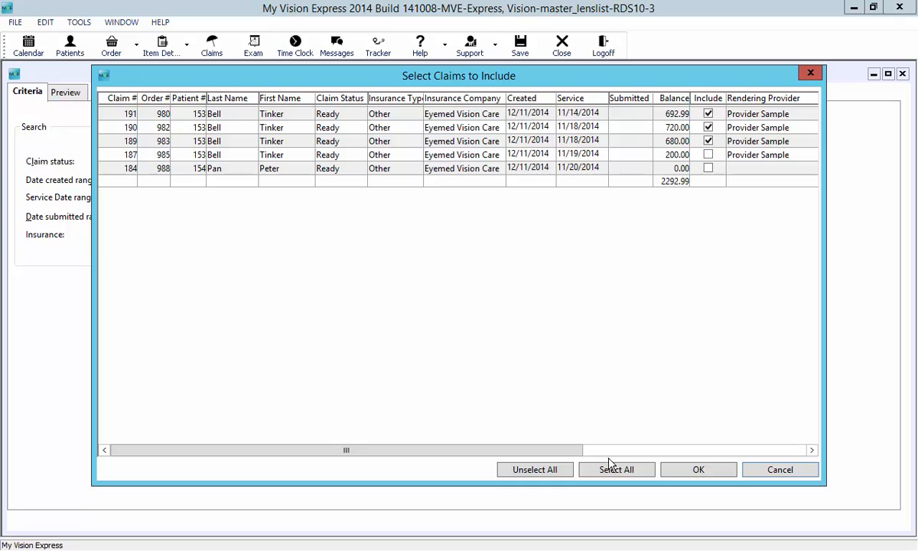
pyautogui.click(616, 468)
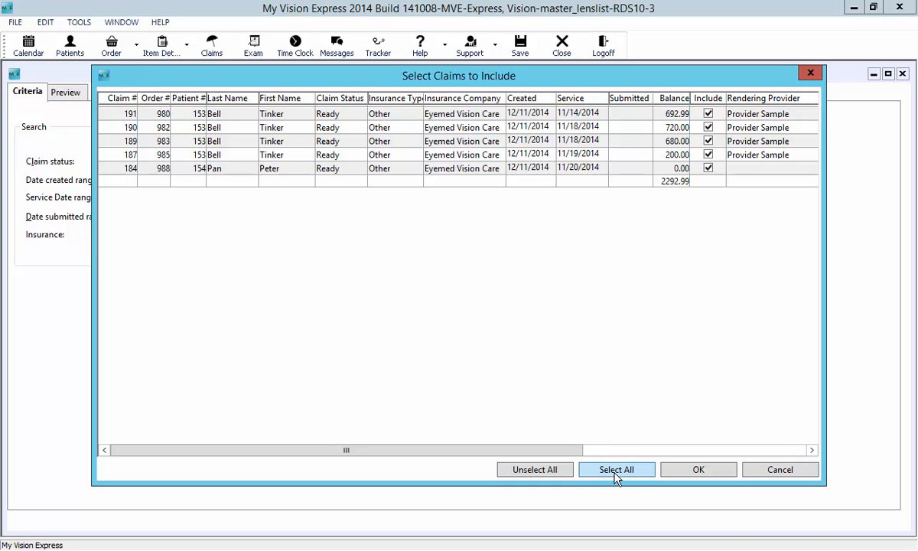
pyautogui.moveTo(697, 468)
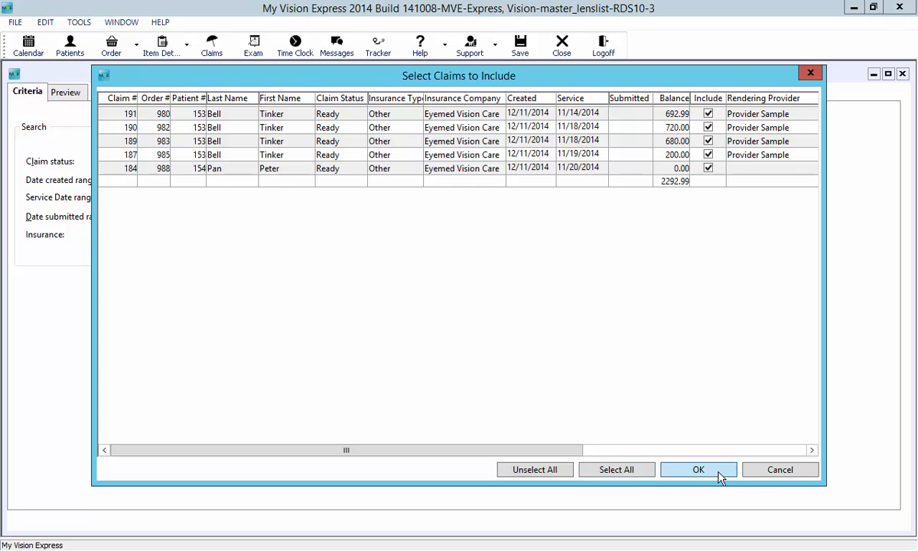
pyautogui.click(697, 468)
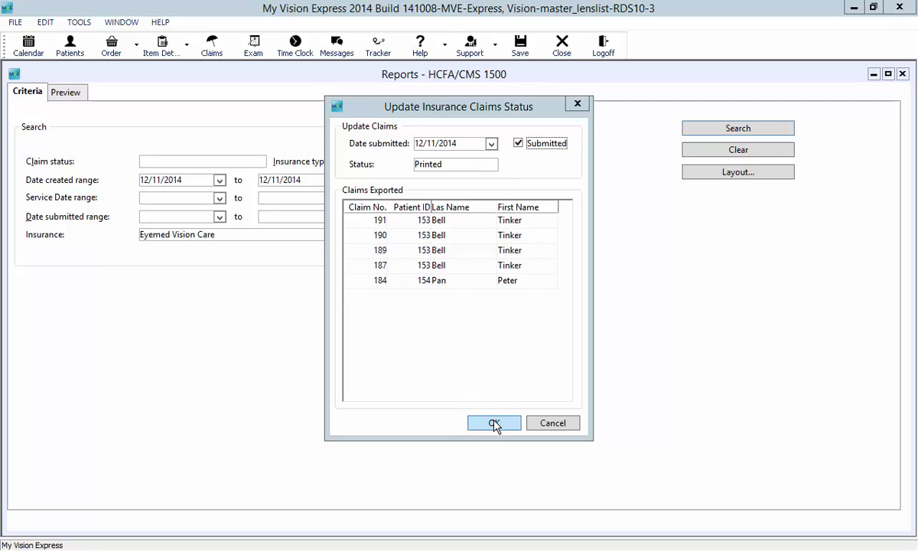
# - Mark the printed claims as Printed and scroll the preview back to Tinker Bell's form on page 1
pyautogui.click(493, 422)
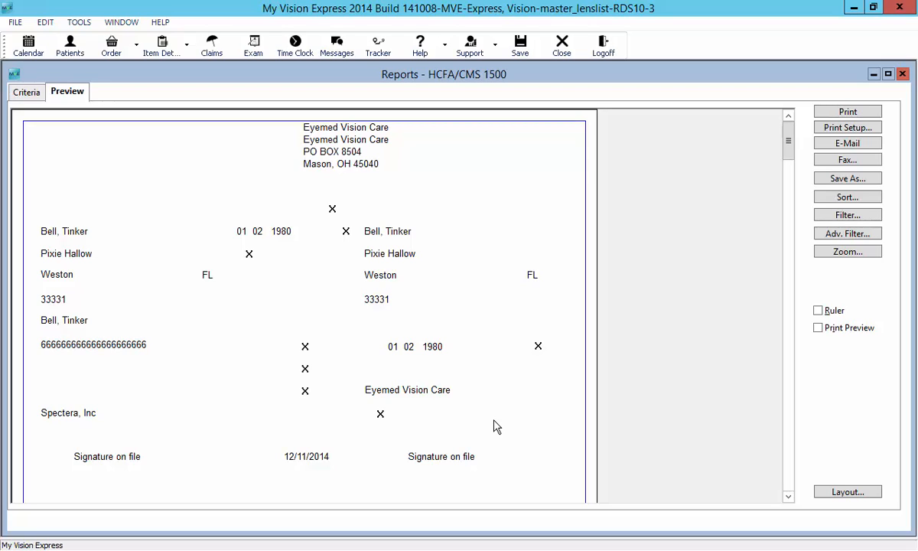
pyautogui.moveTo(676, 347)
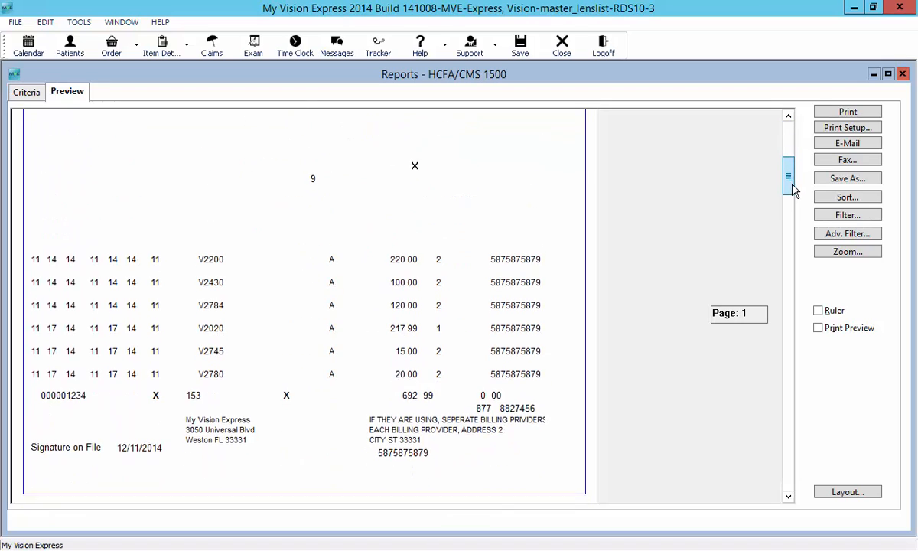
pyautogui.moveTo(788, 175); pyautogui.dragTo(788, 321)
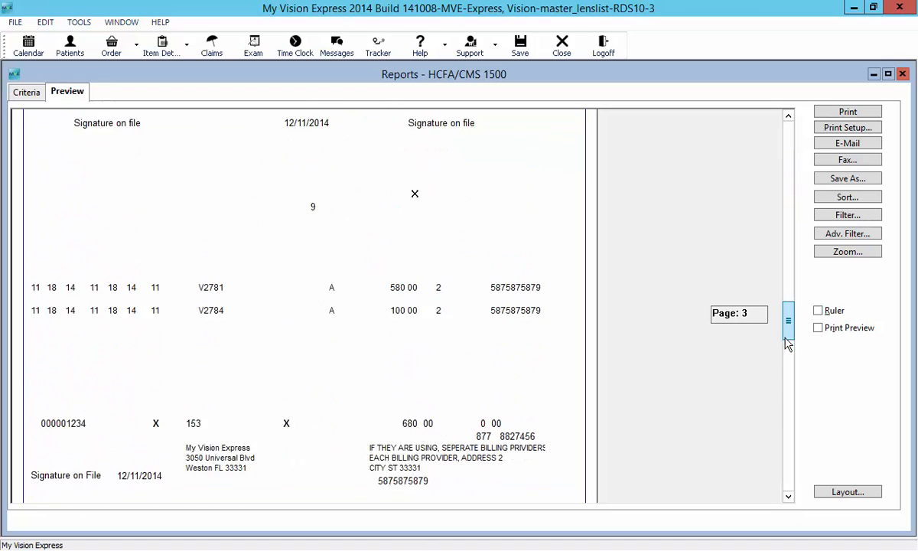
pyautogui.scroll(-3)
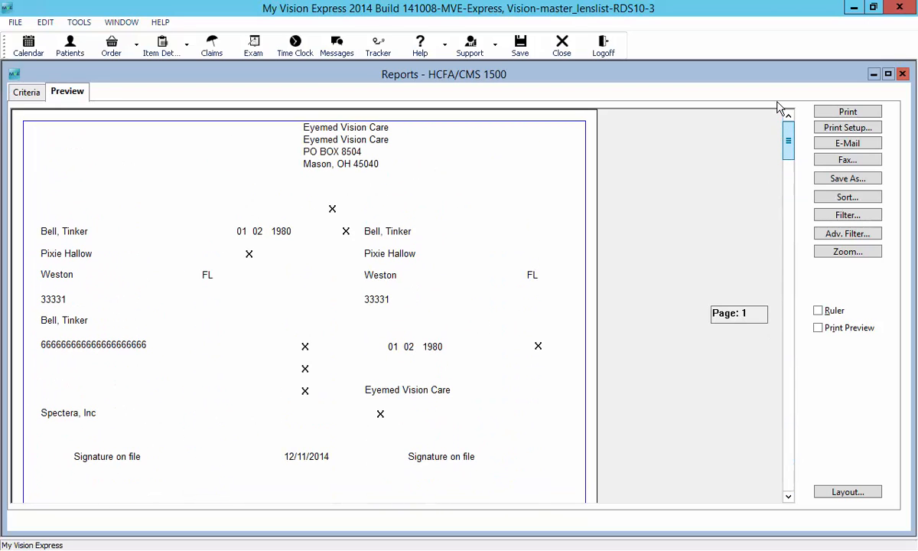
pyautogui.moveTo(848, 178)
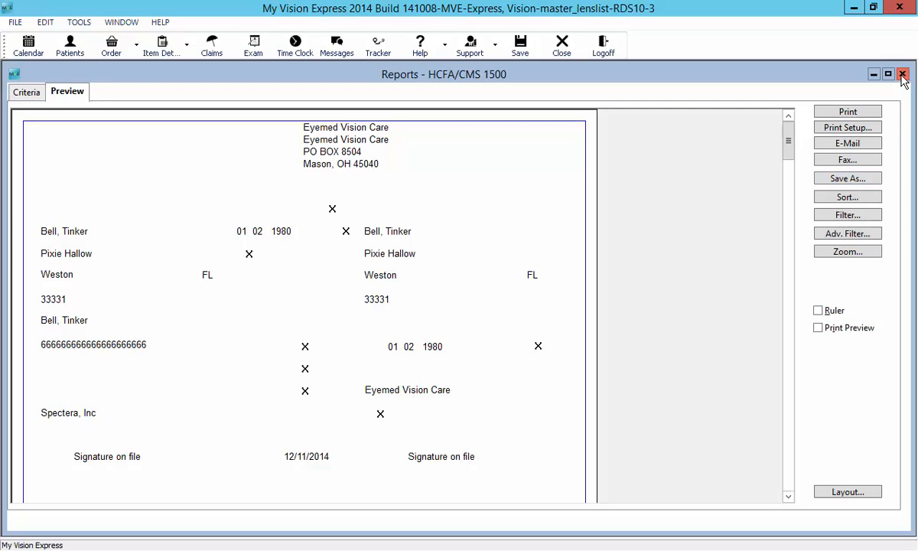
# - Close the Reports - HCFA/CMS 1500 window, leaving the workspace empty
pyautogui.click(903, 74)
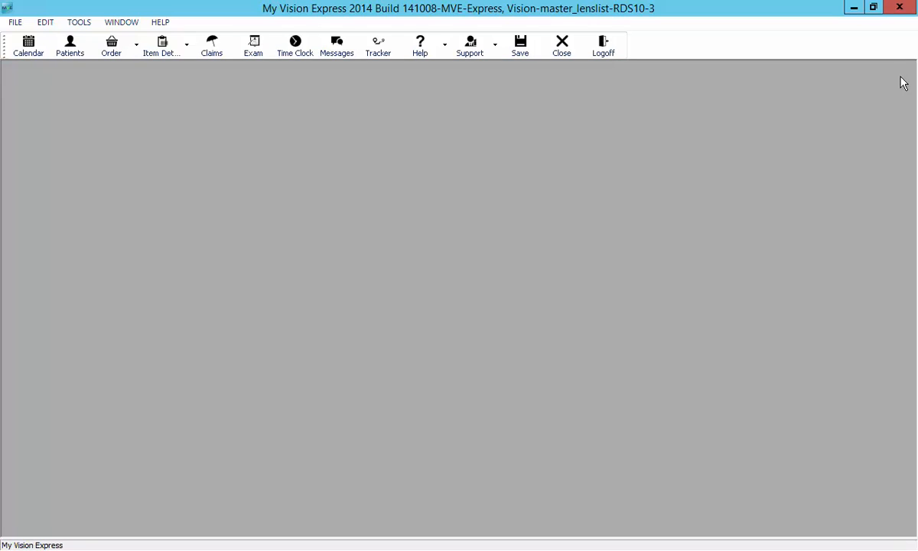
pyautogui.moveTo(890, 110)
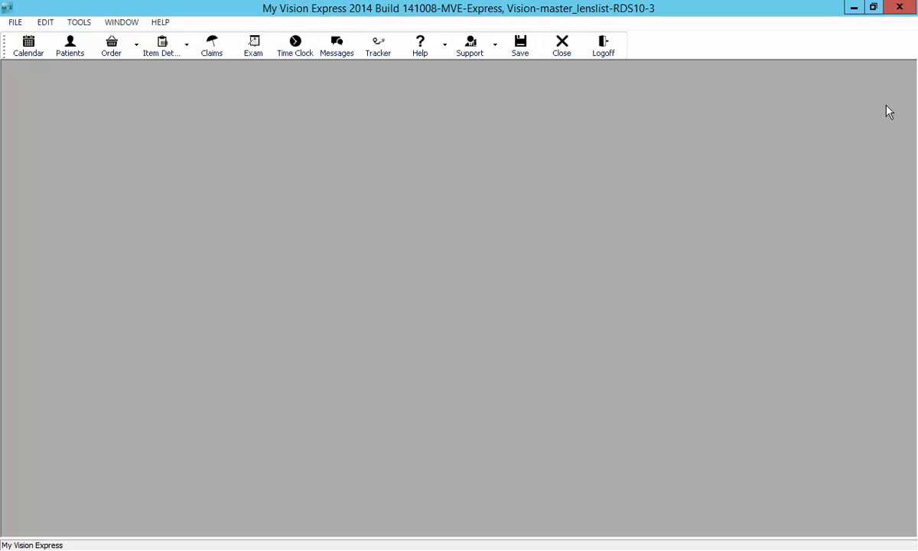
pyautogui.moveTo(841, 483)
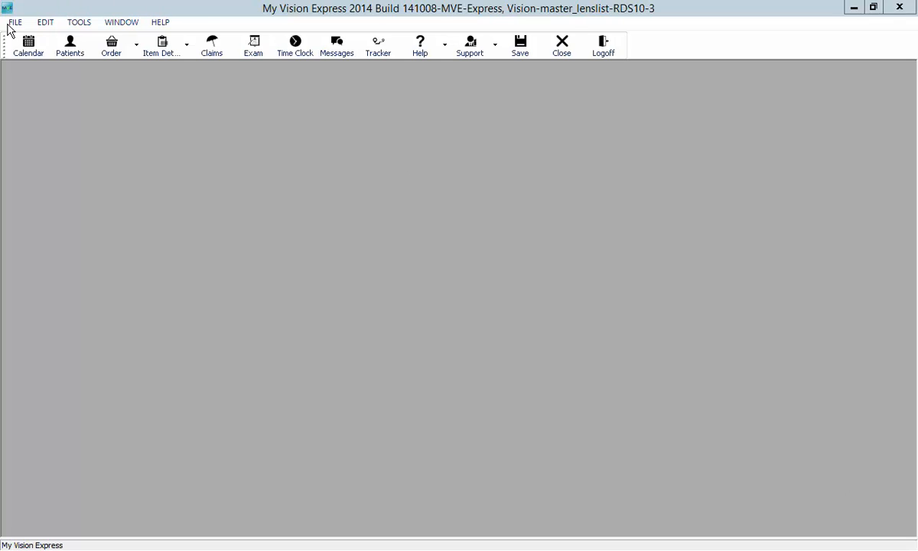
pyautogui.click(12, 22)
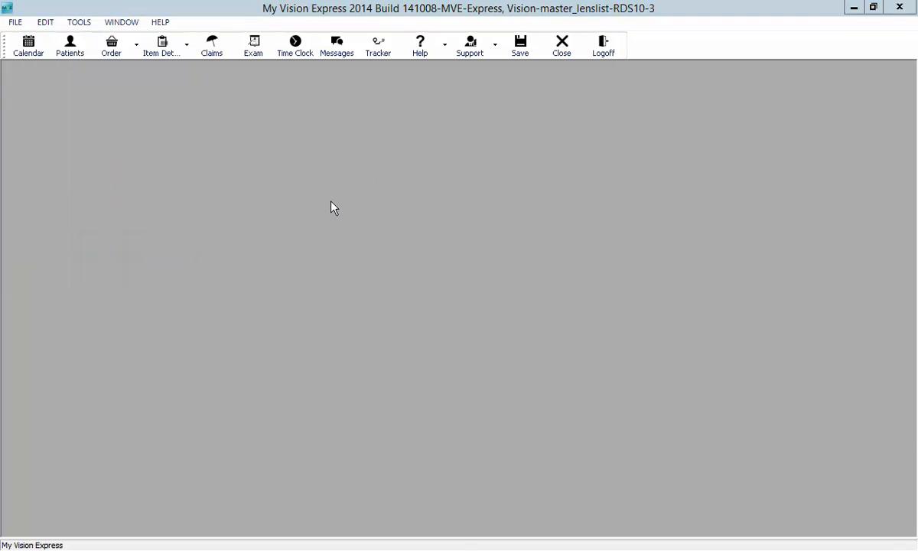
# - In Batch Claims - Electronic Claims, search for claims with Ready status, listing the Bell and Pan claims
pyautogui.click(211, 45)
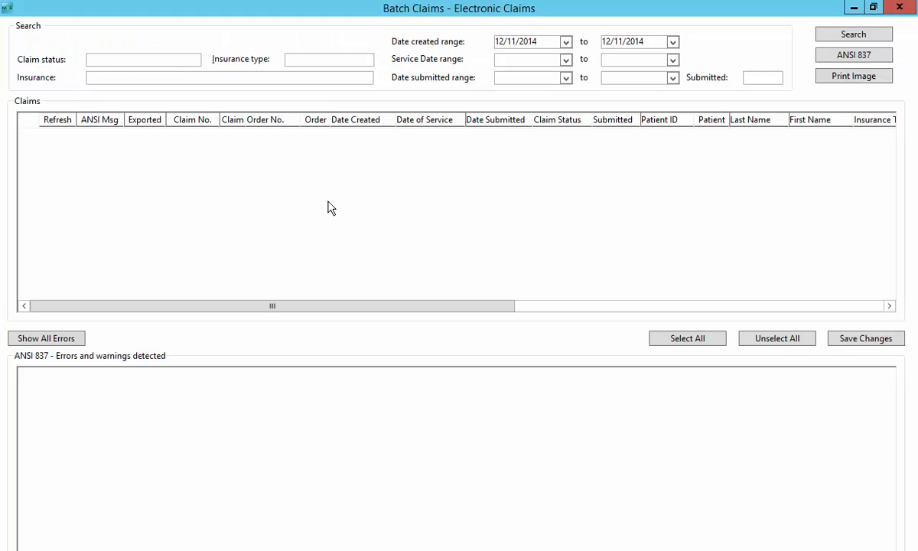
pyautogui.moveTo(318, 208)
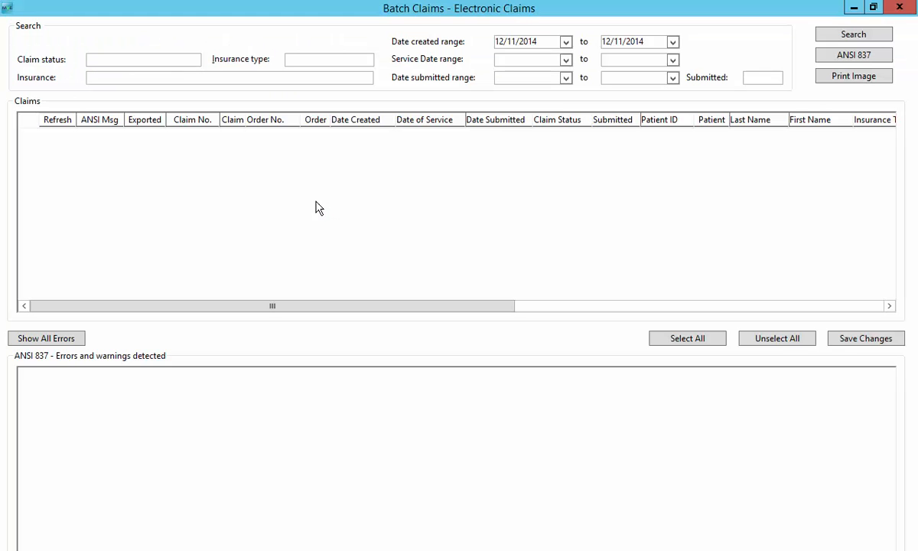
pyautogui.click(142, 58)
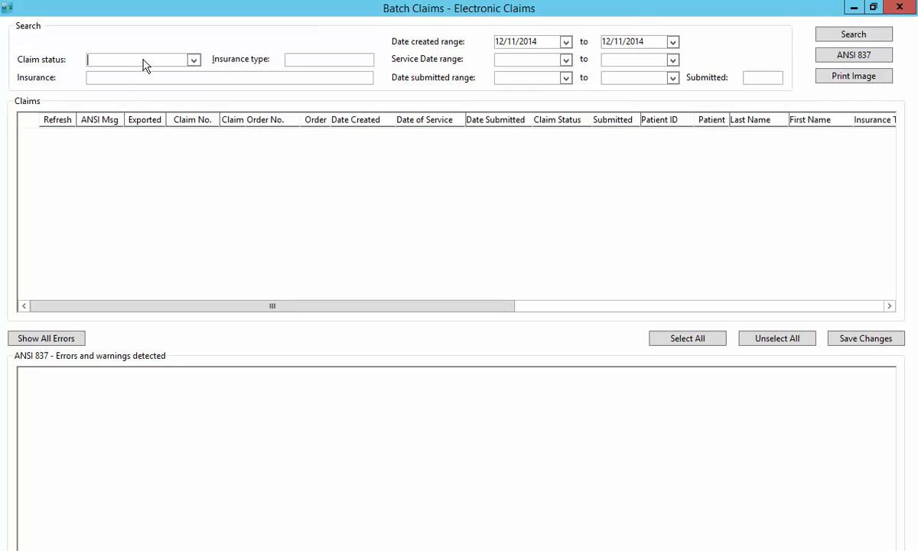
pyautogui.click(193, 60)
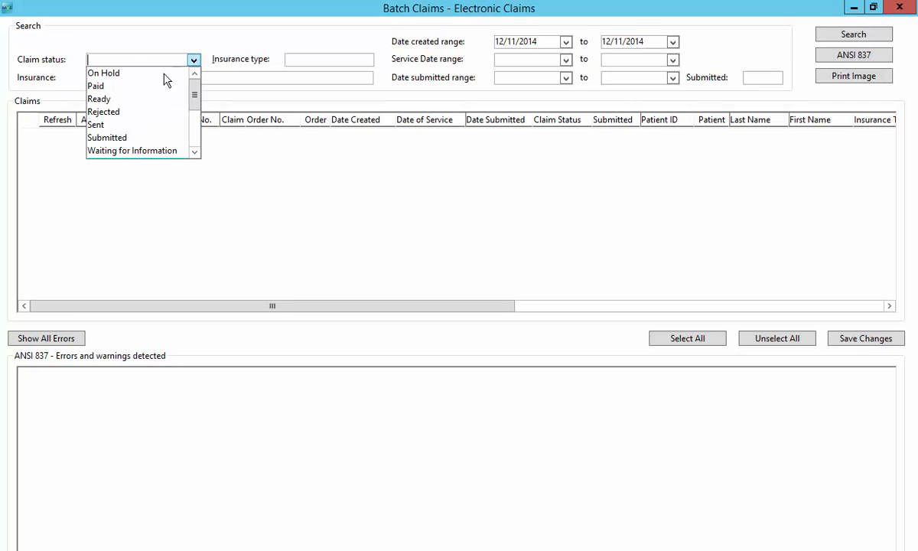
pyautogui.click(98, 98)
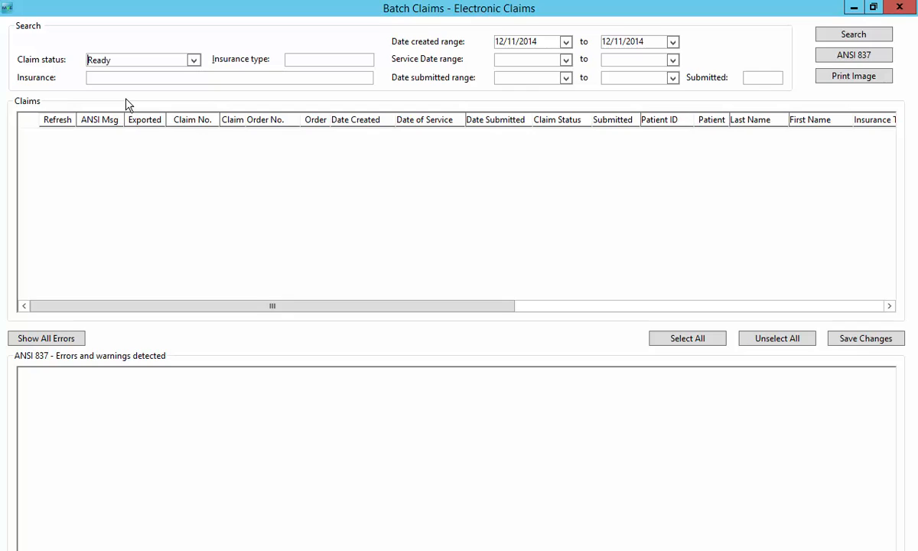
pyautogui.moveTo(470, 50)
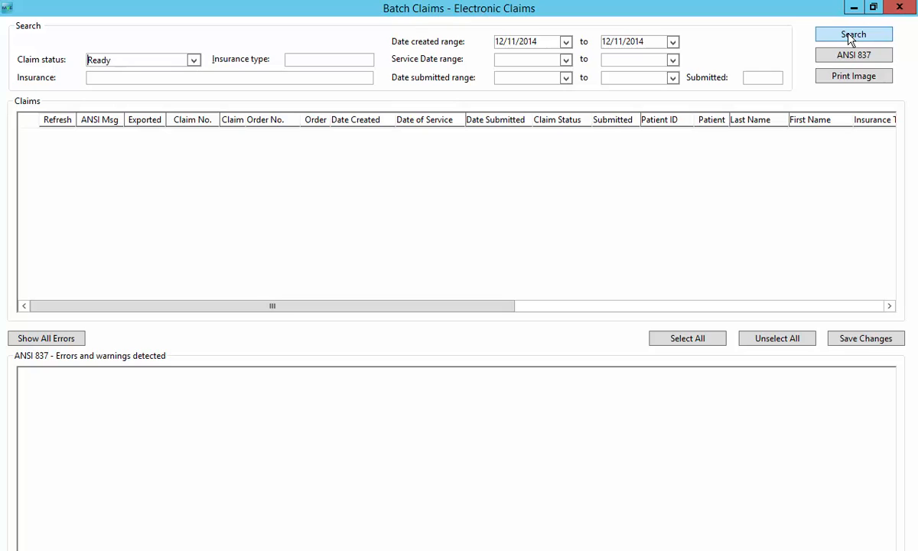
pyautogui.click(854, 34)
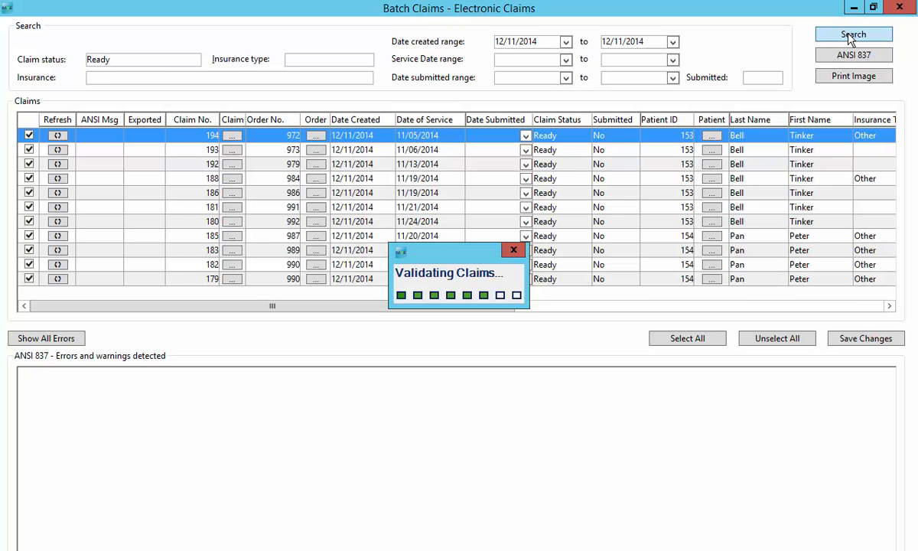
# - View the ANSI Msg validation errors for claims 194 and 186, such as missing insurance details
pyautogui.click(853, 34)
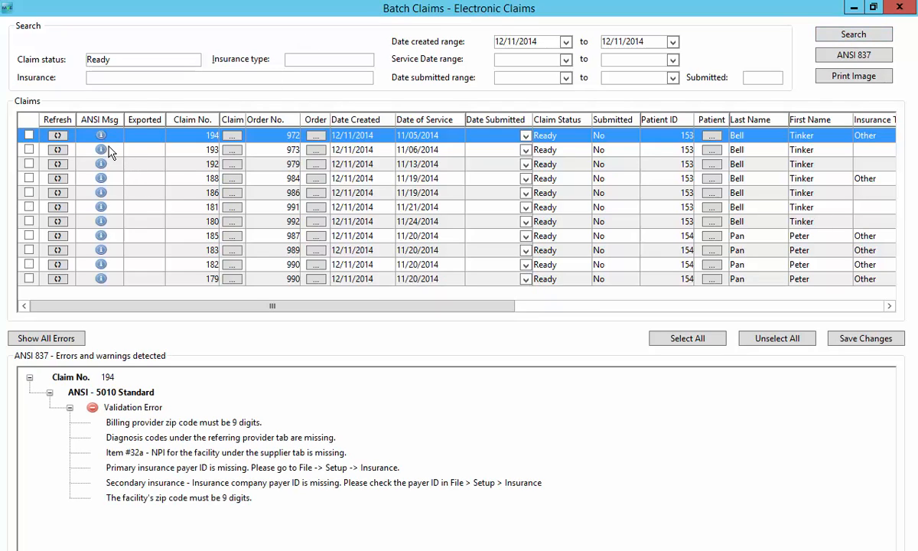
pyautogui.moveTo(110, 155)
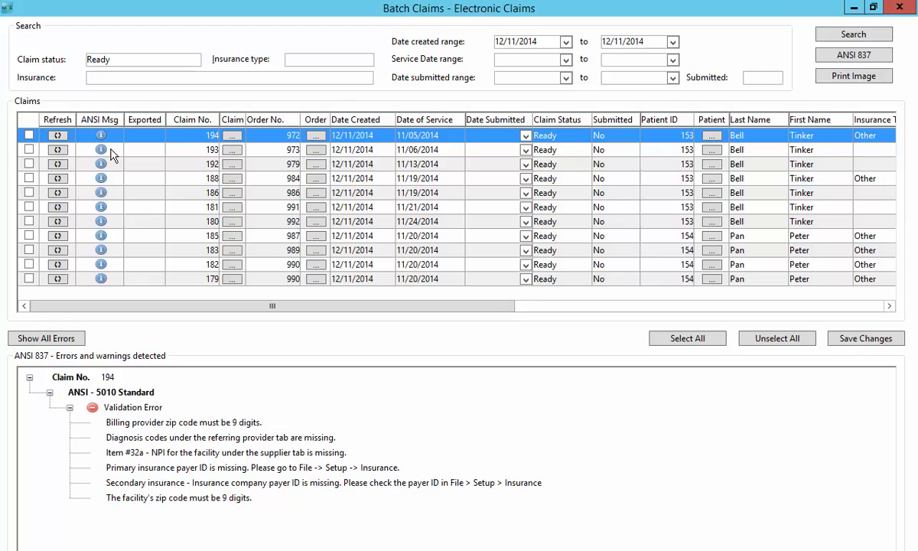
pyautogui.click(211, 150)
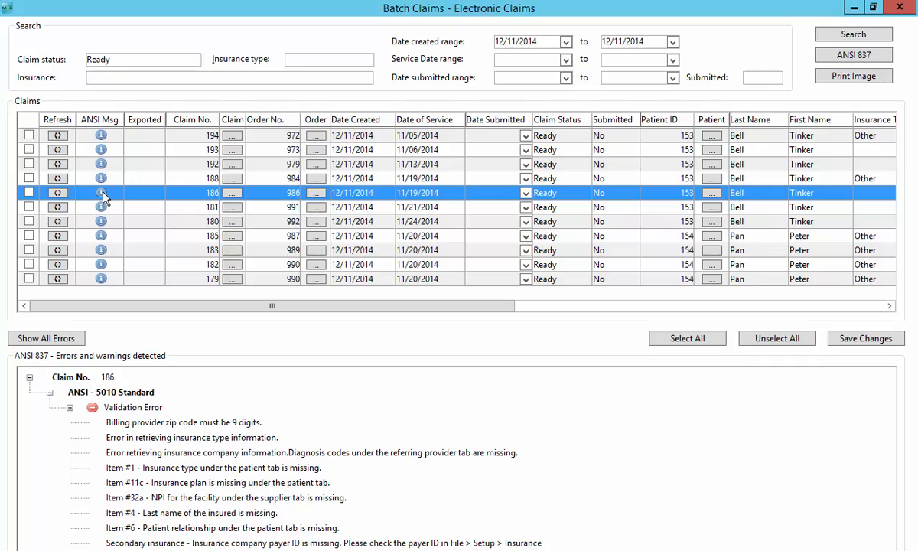
pyautogui.moveTo(232, 150)
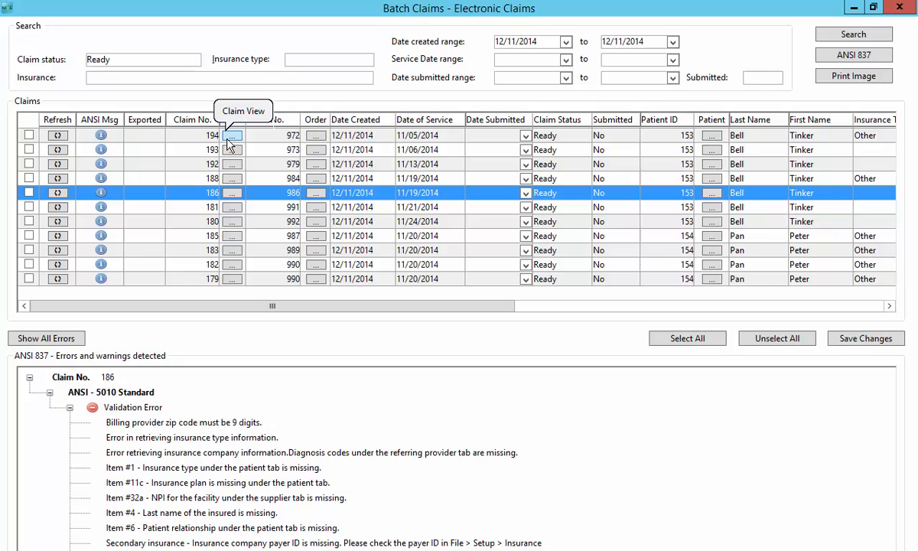
pyautogui.moveTo(316, 139)
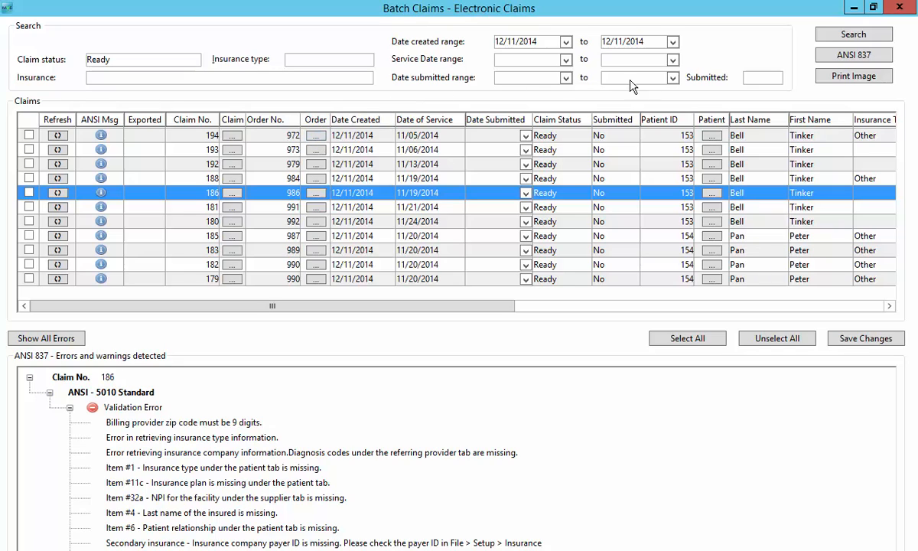
pyautogui.moveTo(708, 137)
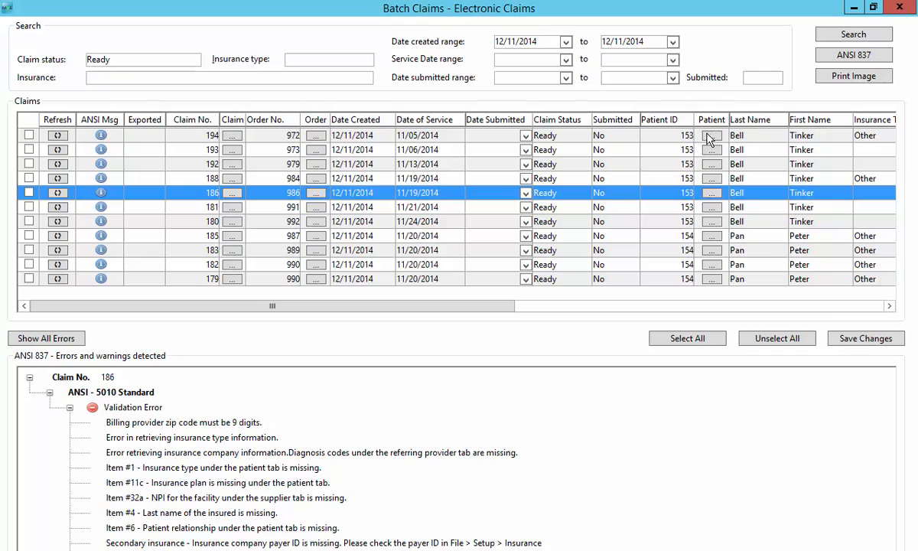
pyautogui.moveTo(710, 135)
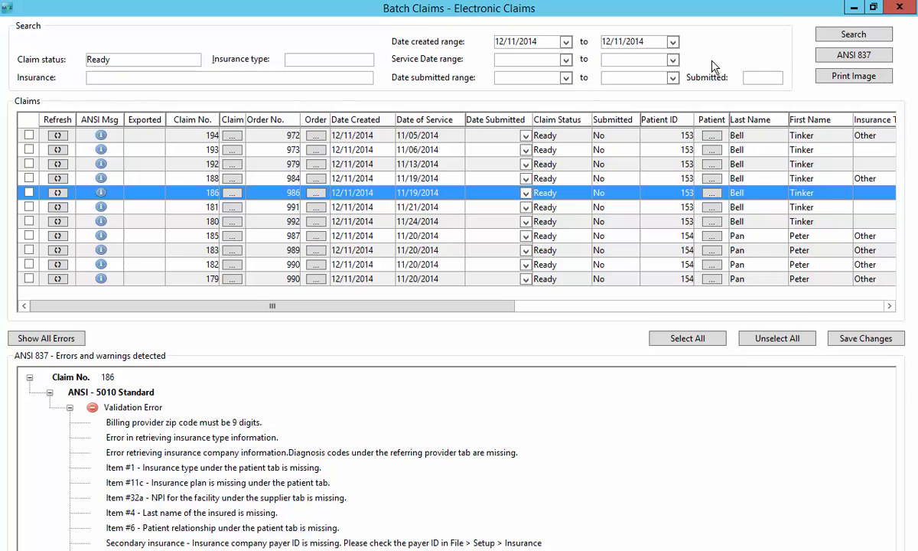
pyautogui.moveTo(86, 190)
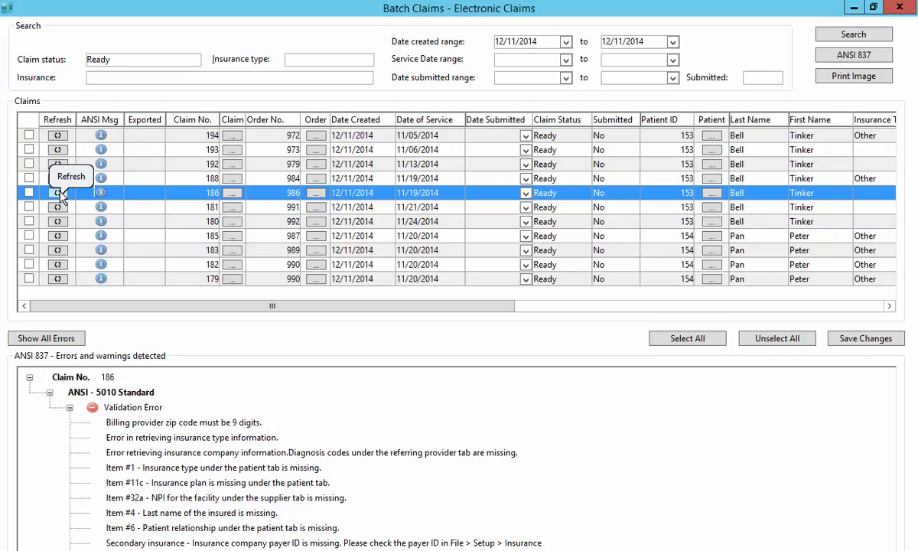
pyautogui.moveTo(60, 200)
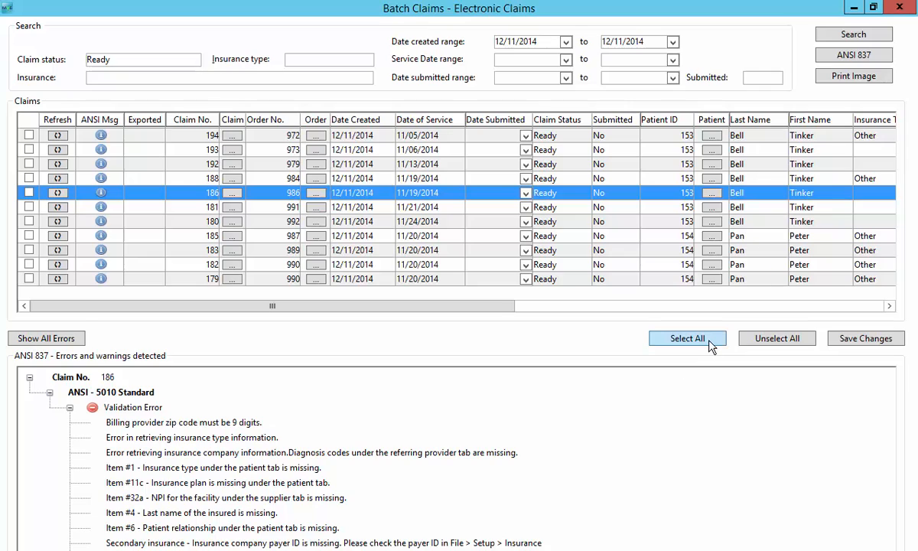
# - Select all Ready claims and export them through ANSI 837; each shows a red X under Exported
pyautogui.click(687, 338)
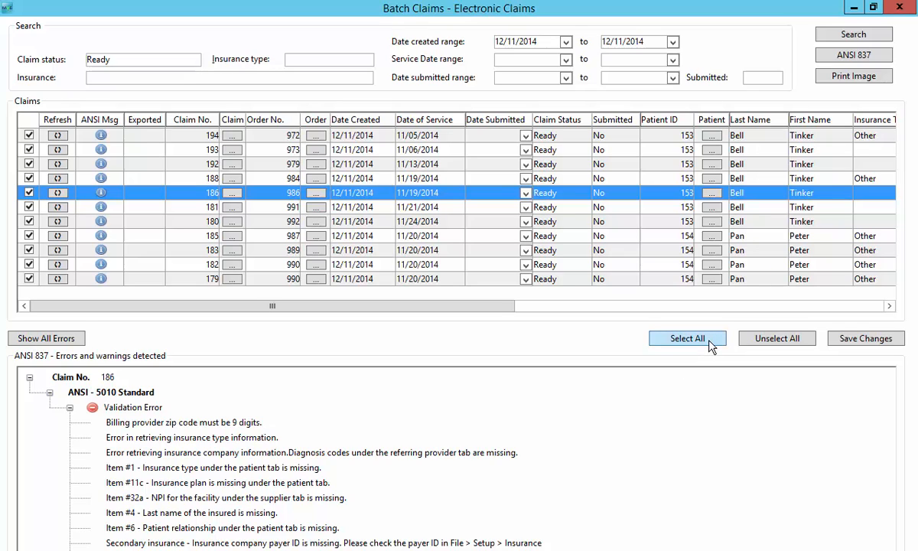
pyautogui.moveTo(710, 345)
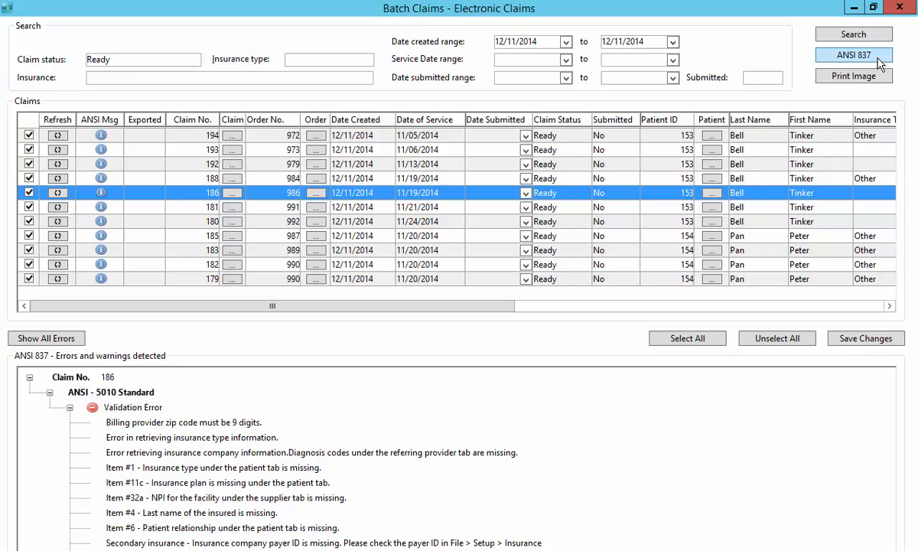
pyautogui.click(853, 55)
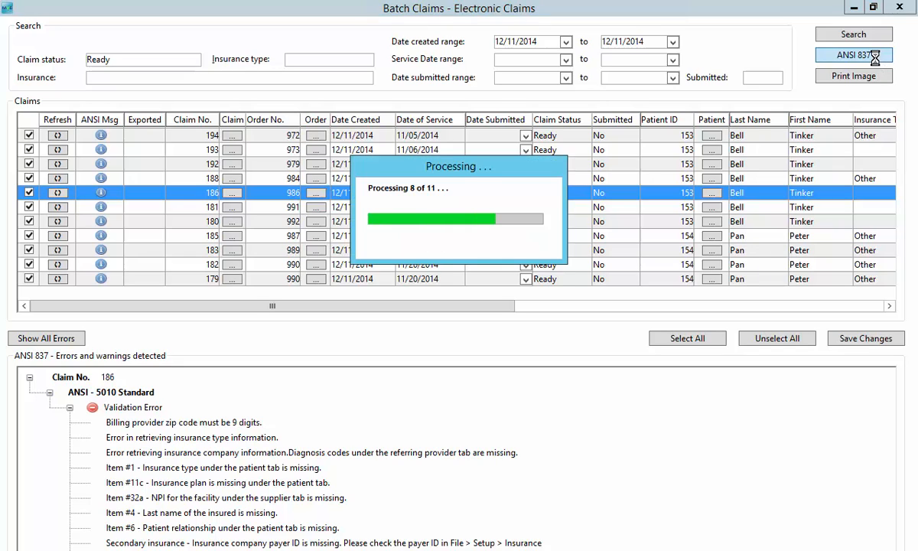
pyautogui.click(853, 55)
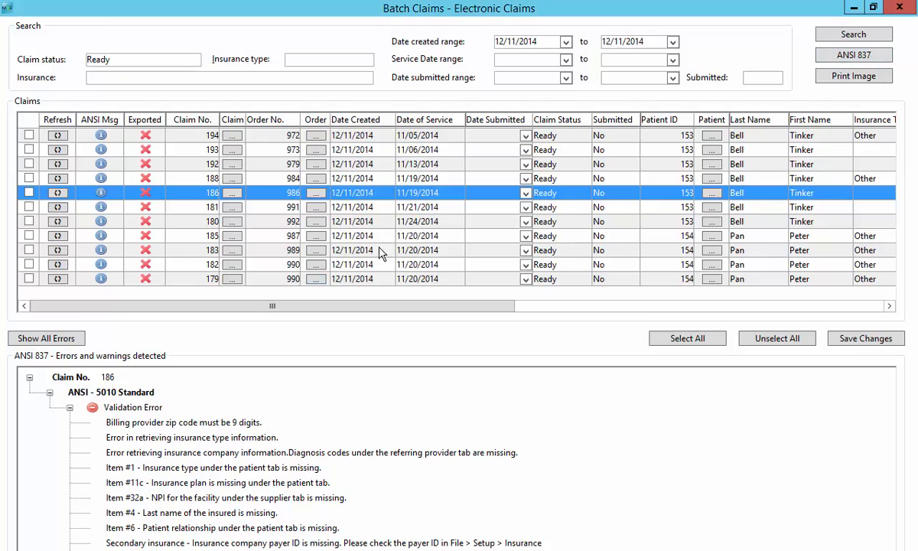
pyautogui.moveTo(150, 263)
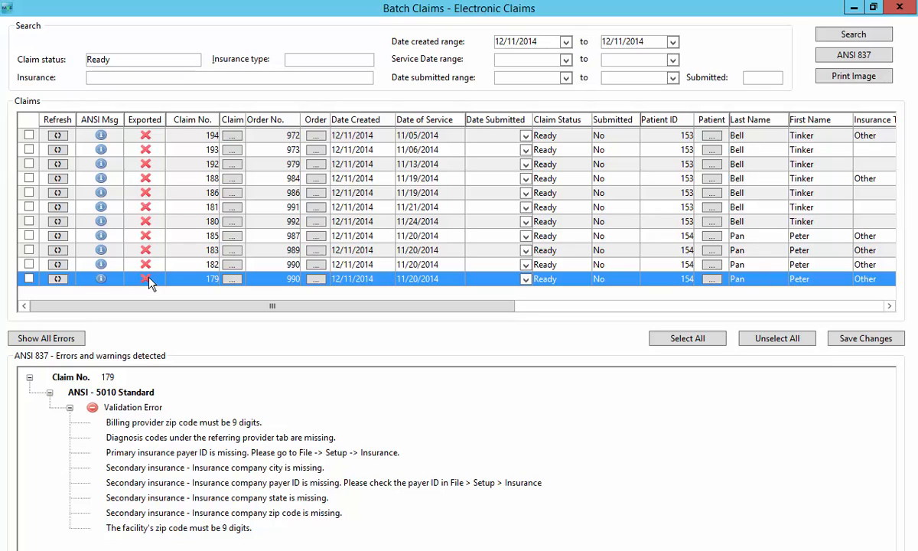
pyautogui.moveTo(856, 497)
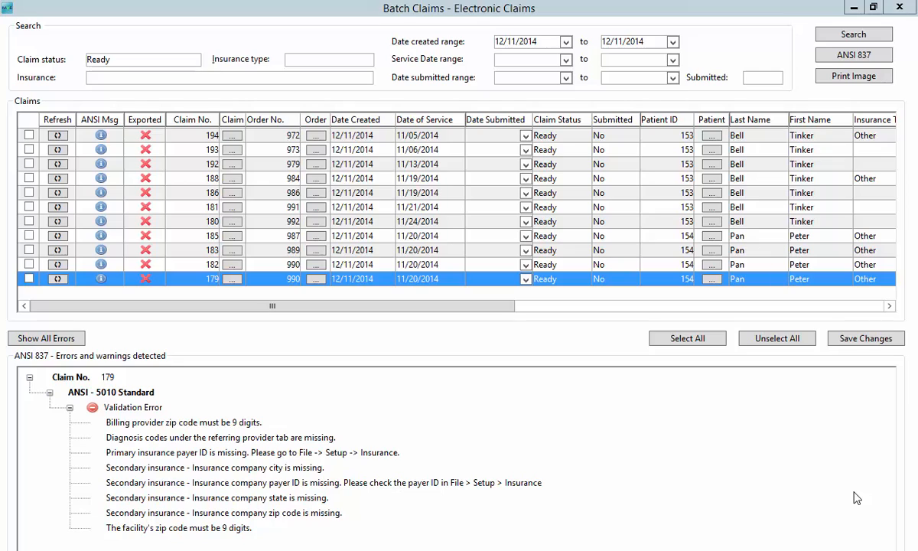
pyautogui.moveTo(838, 461)
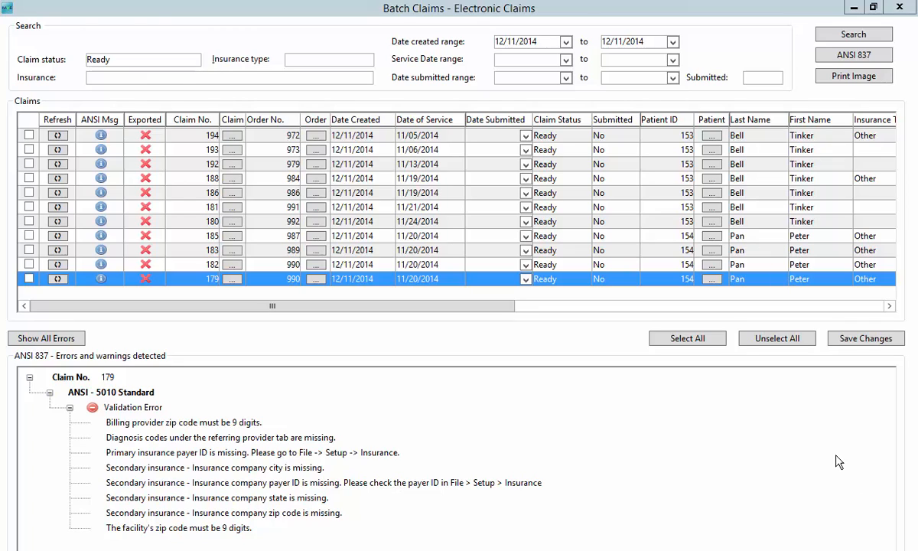